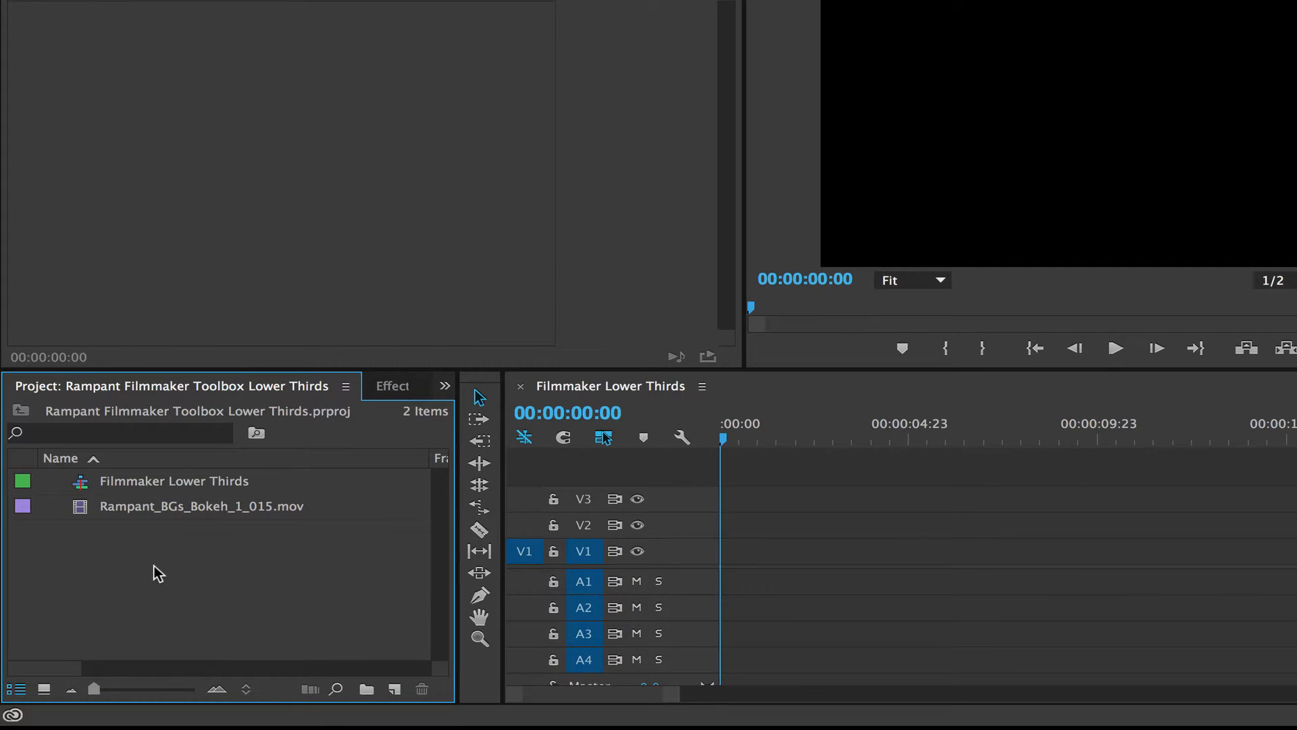
# - Import the Rampant Lower Thirds folder into the project as a new bin
pyautogui.rightClick(159, 572)
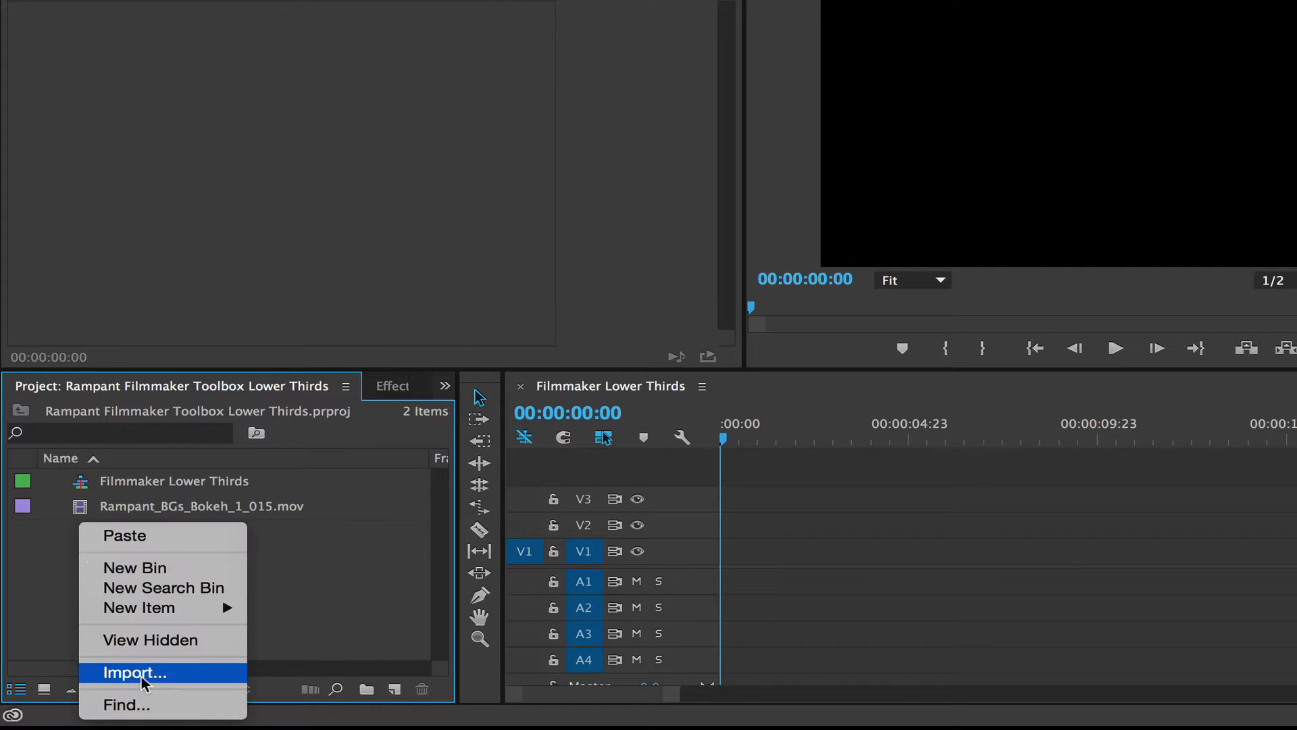
pyautogui.click(133, 673)
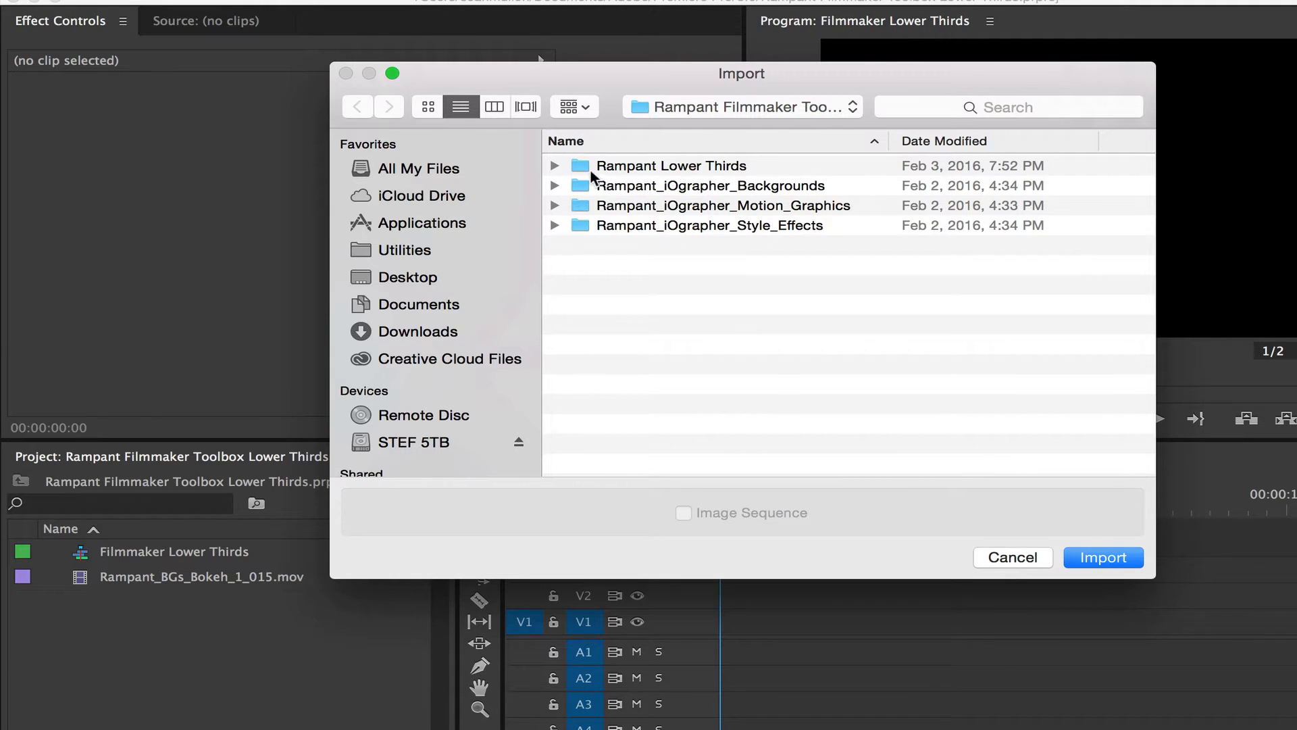
pyautogui.click(670, 164)
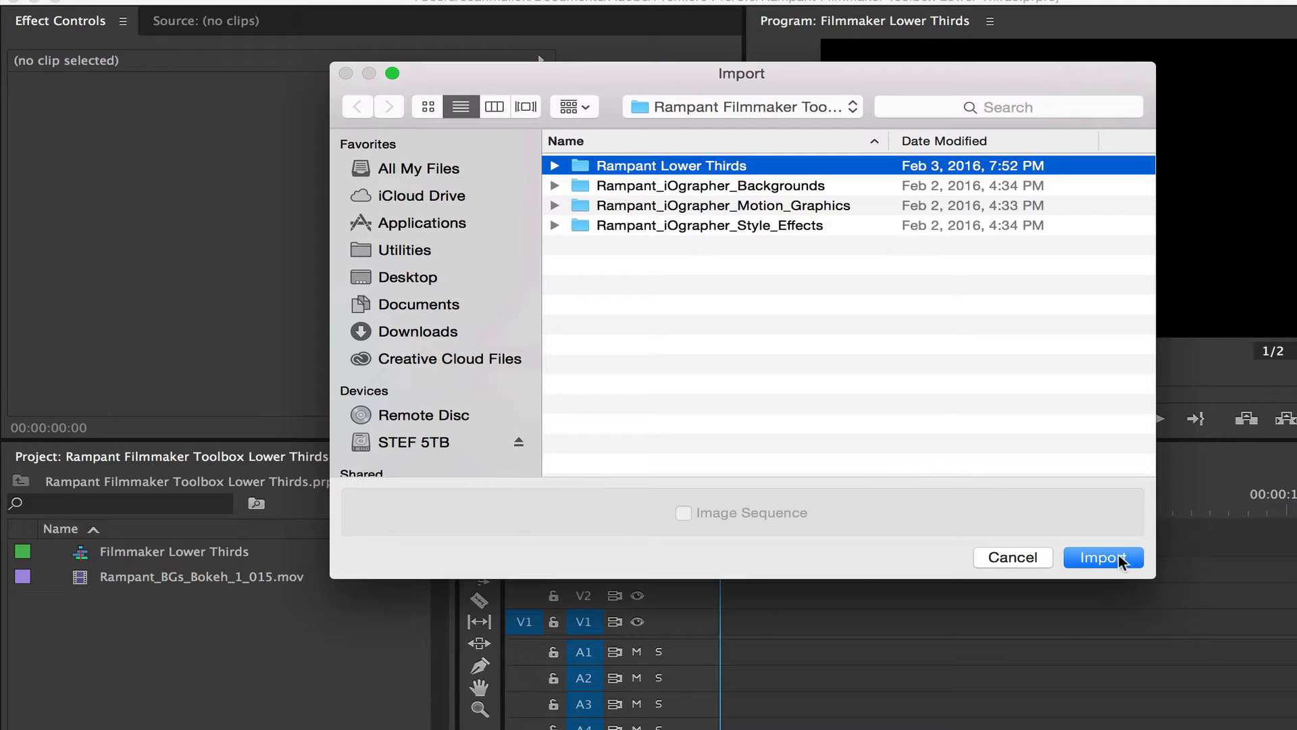
pyautogui.click(1103, 557)
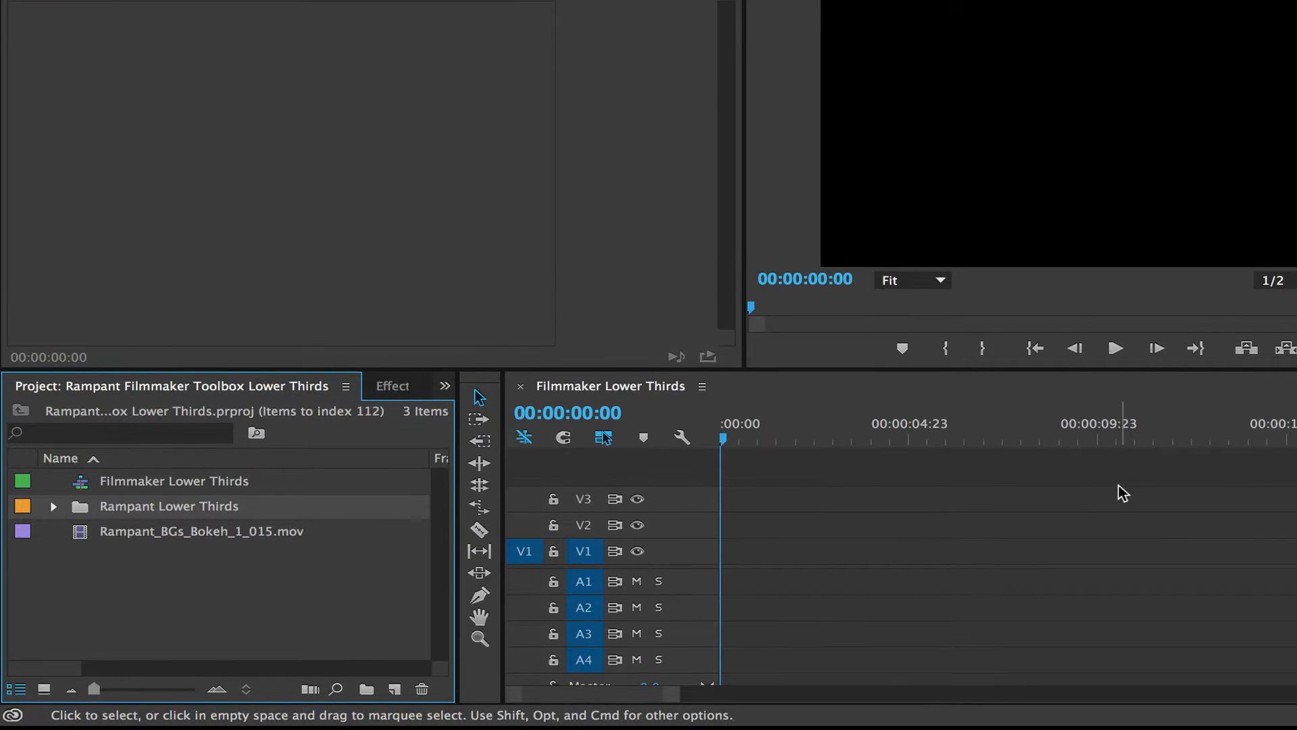
# - Expand the bin, put Rampant Lower Third 001.mov on V1, and scrub to about three seconds
pyautogui.click(53, 505)
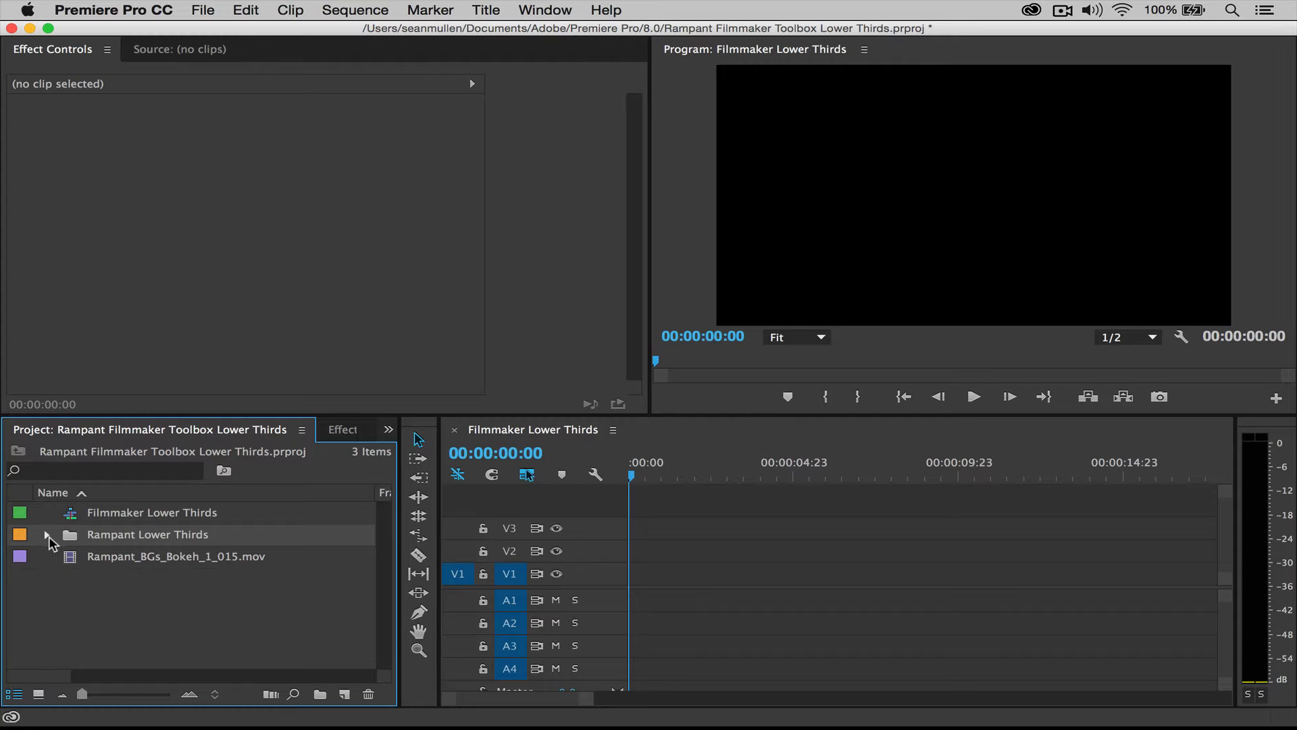
pyautogui.click(46, 534)
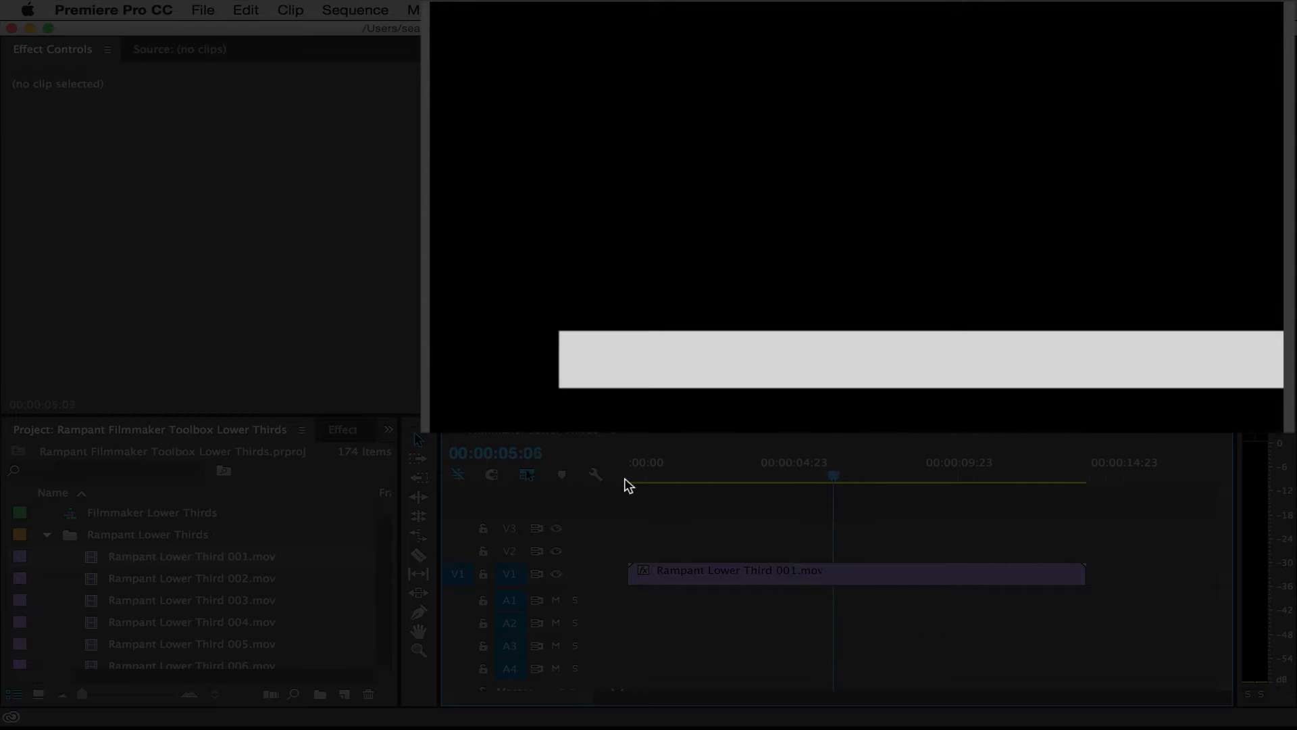
pyautogui.click(898, 475)
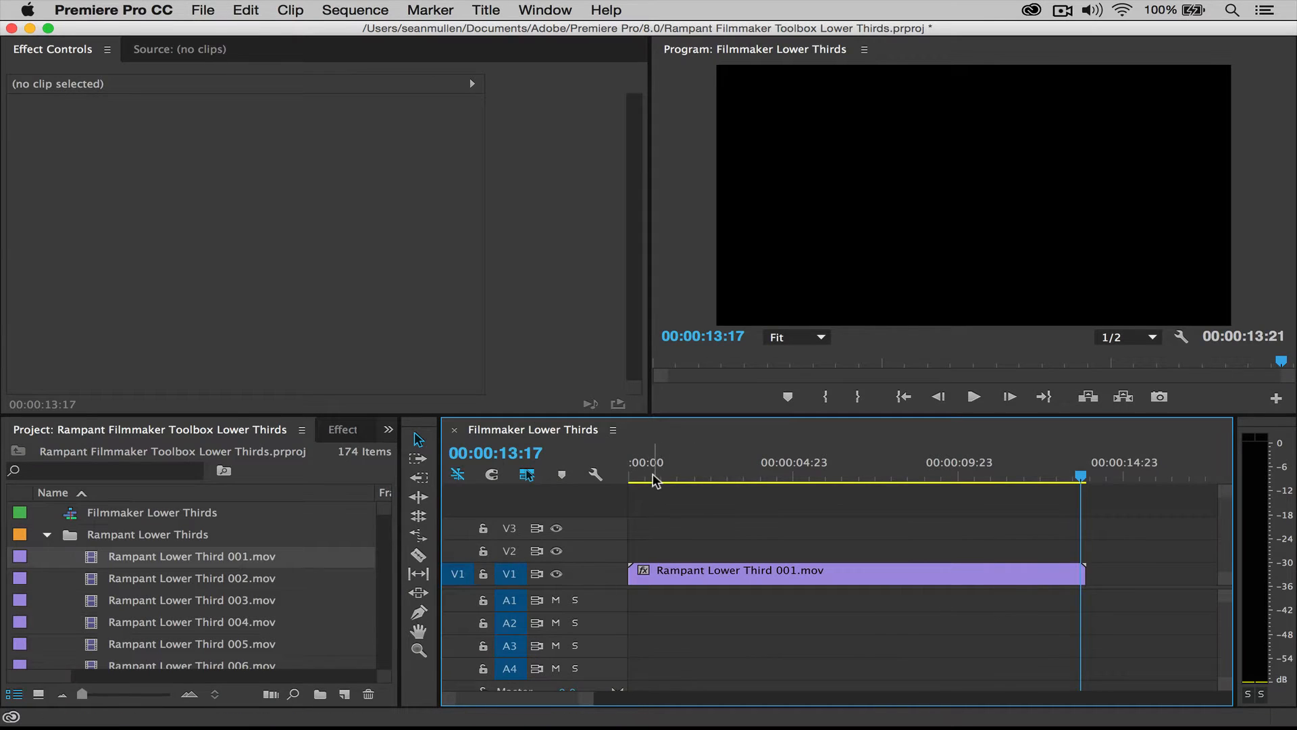
pyautogui.click(727, 478)
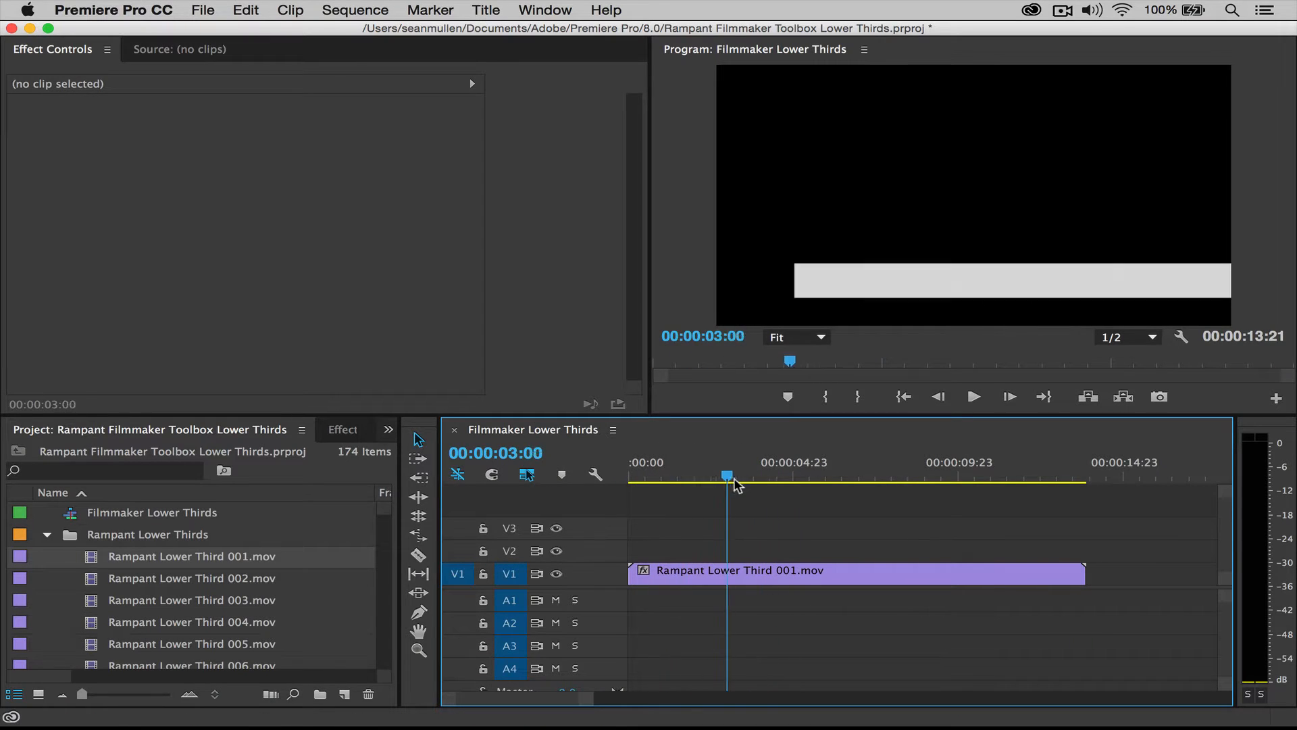
# - Razor-cut Rampant Lower Third 001.mov at 00:00:02:20 and return the playhead to the start
pyautogui.click(747, 476)
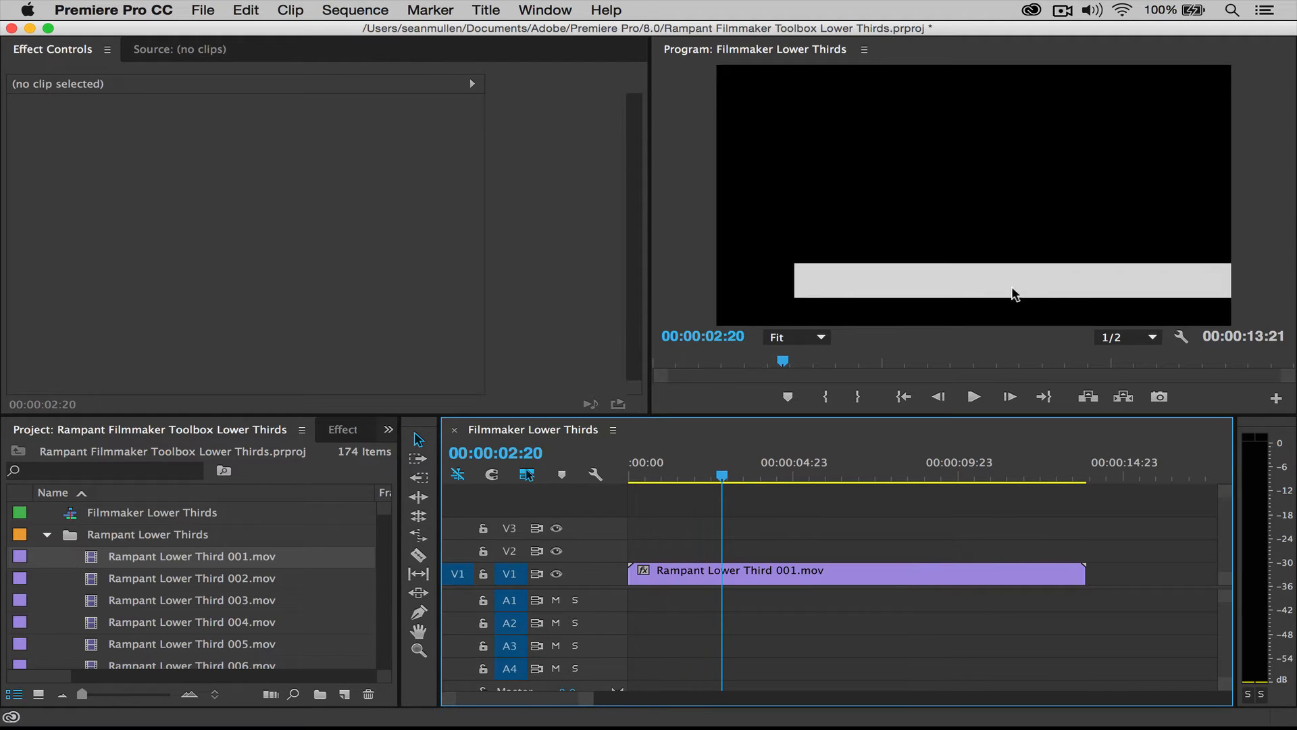
pyautogui.moveTo(1037, 283)
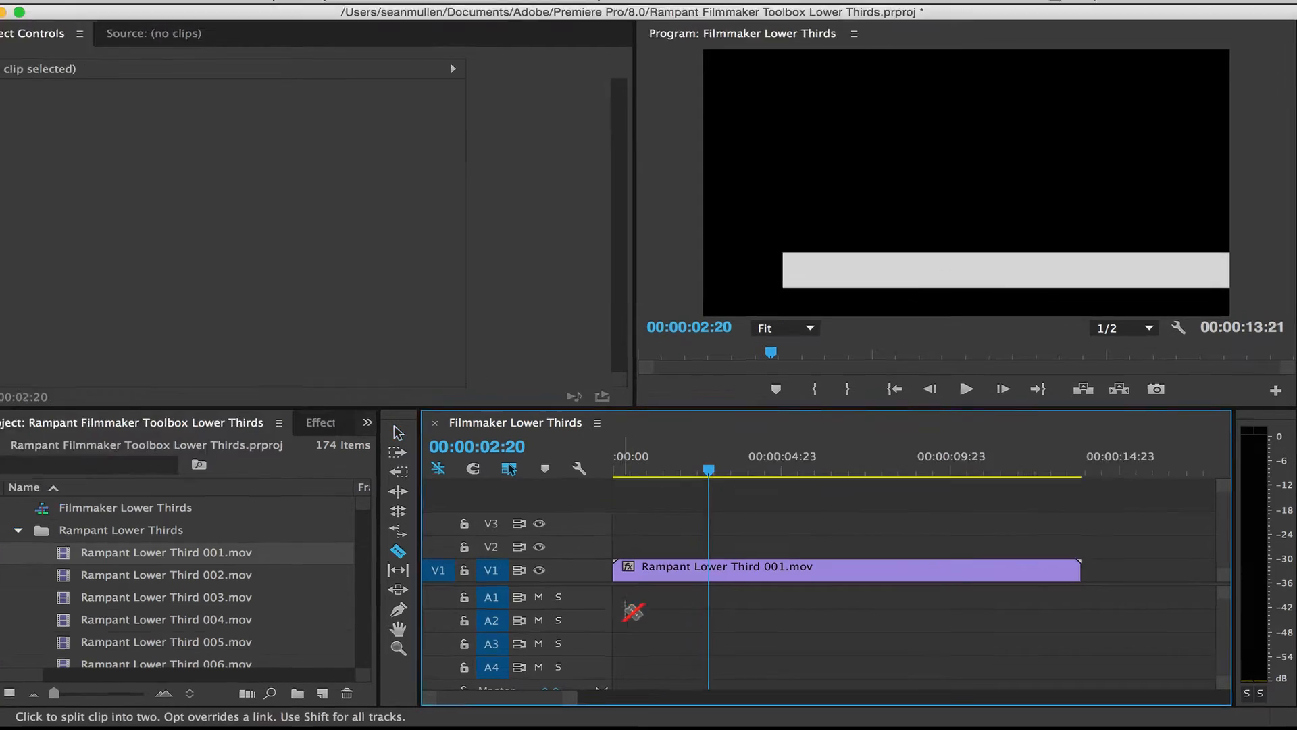
pyautogui.click(709, 566)
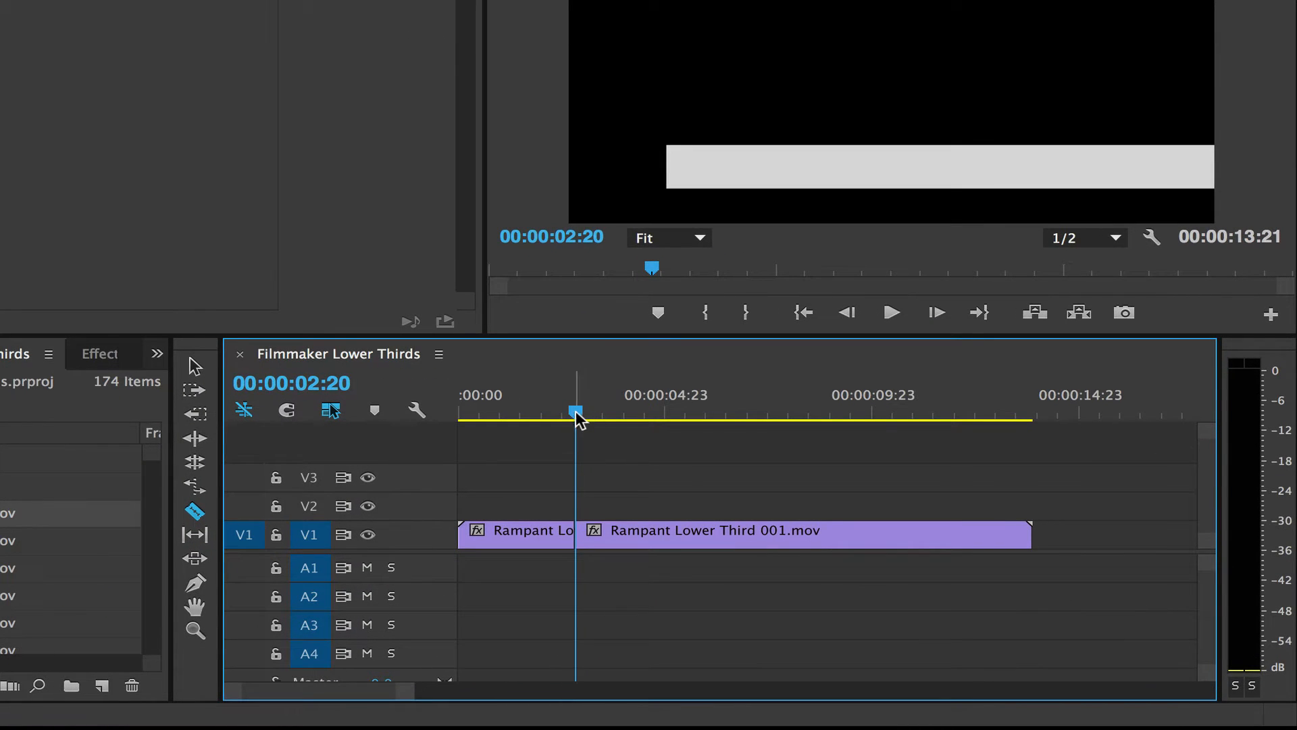
pyautogui.click(936, 411)
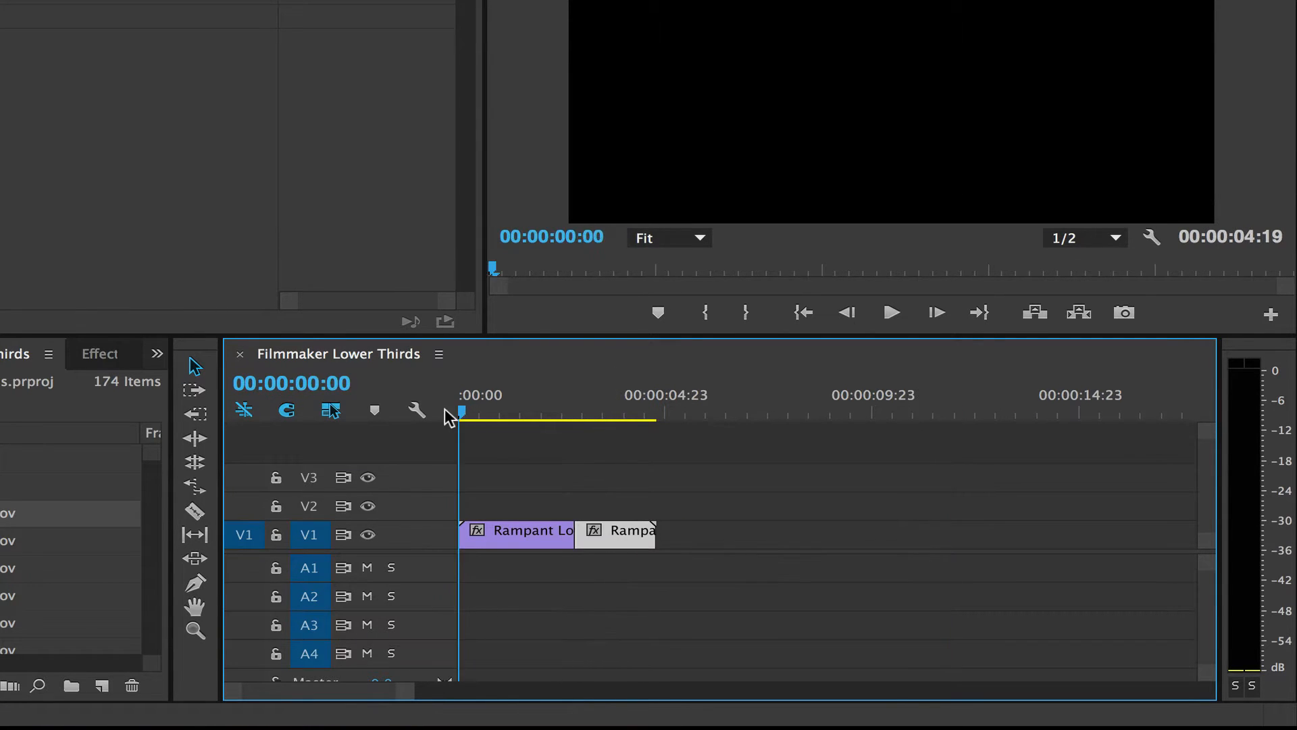
pyautogui.click(891, 312)
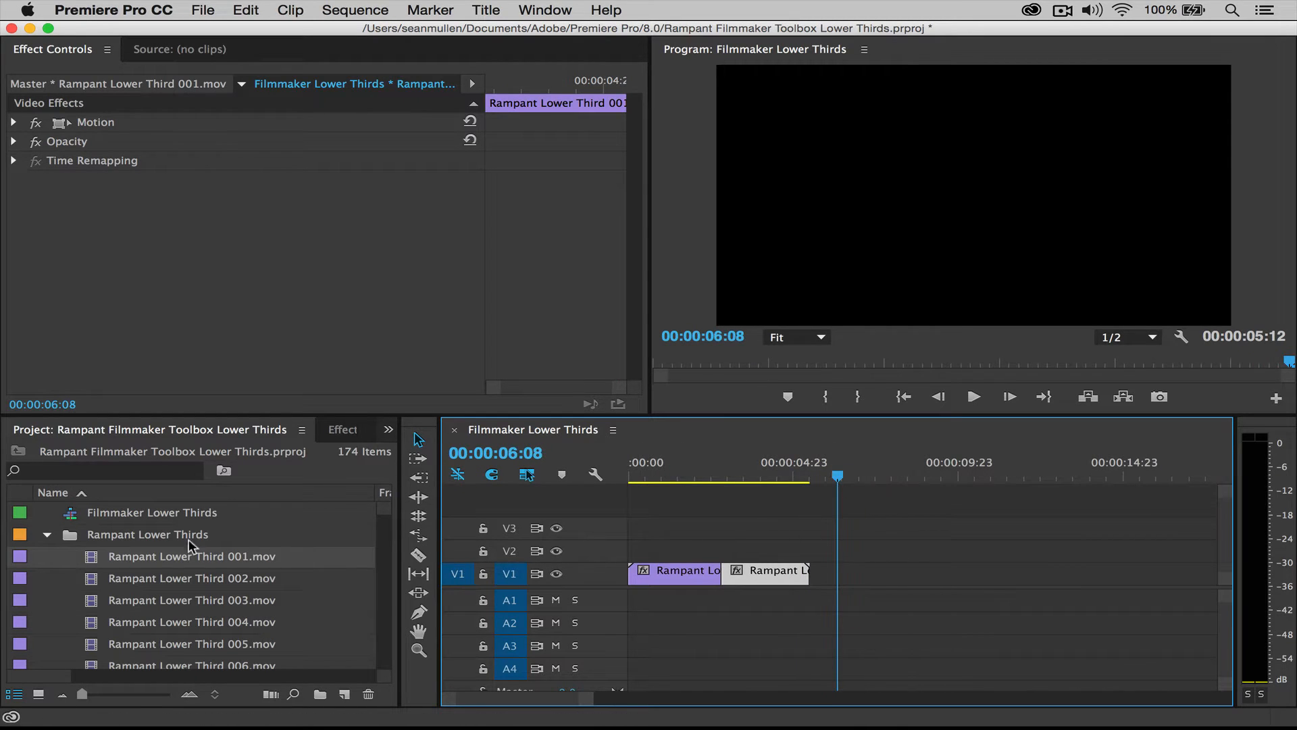
# - Place Rampant Lower Third 025.mov on V1 after the split clips and preview its splatter
pyautogui.scroll(-3)
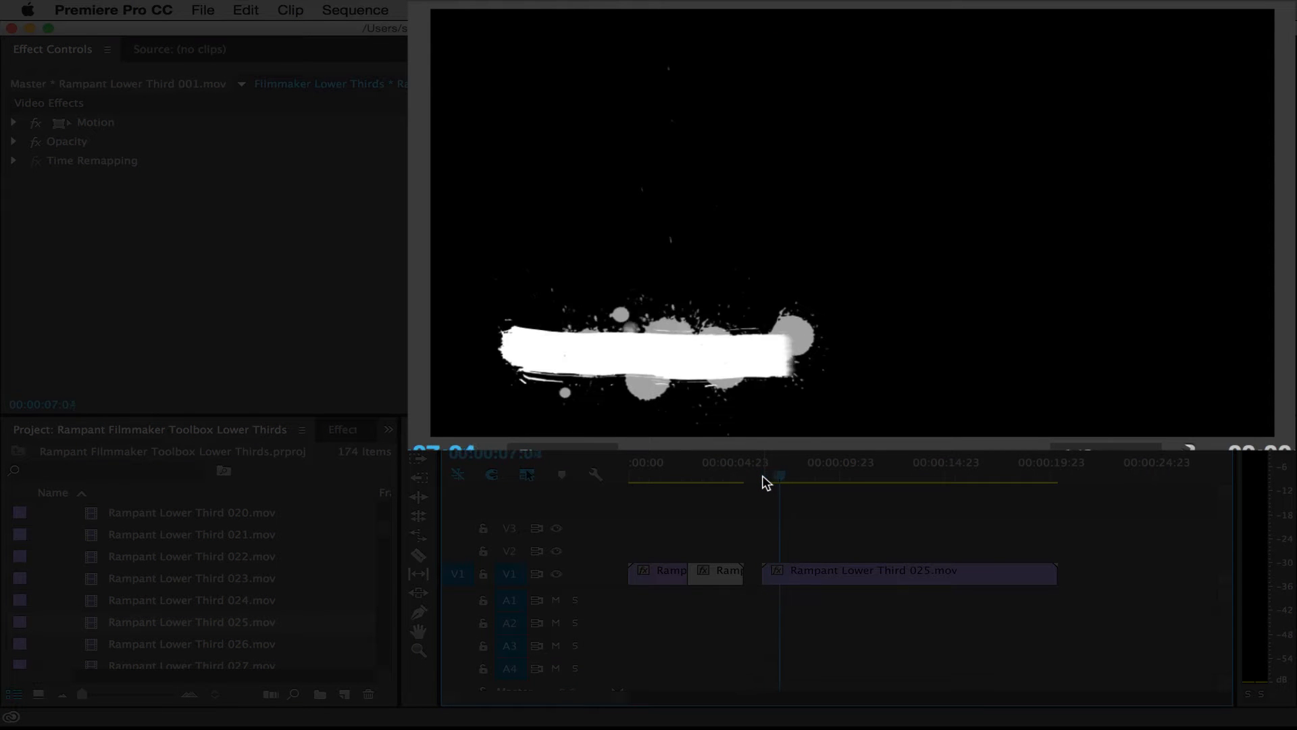
pyautogui.click(822, 475)
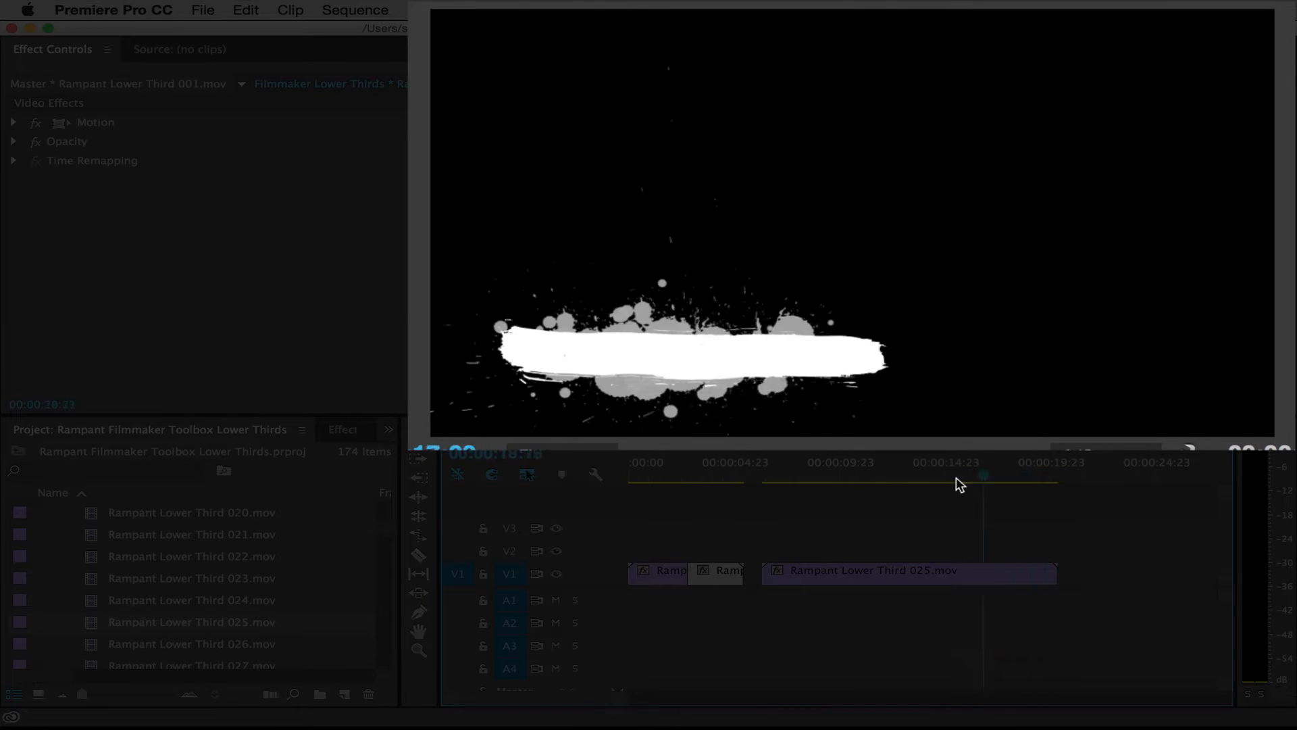
pyautogui.click(860, 476)
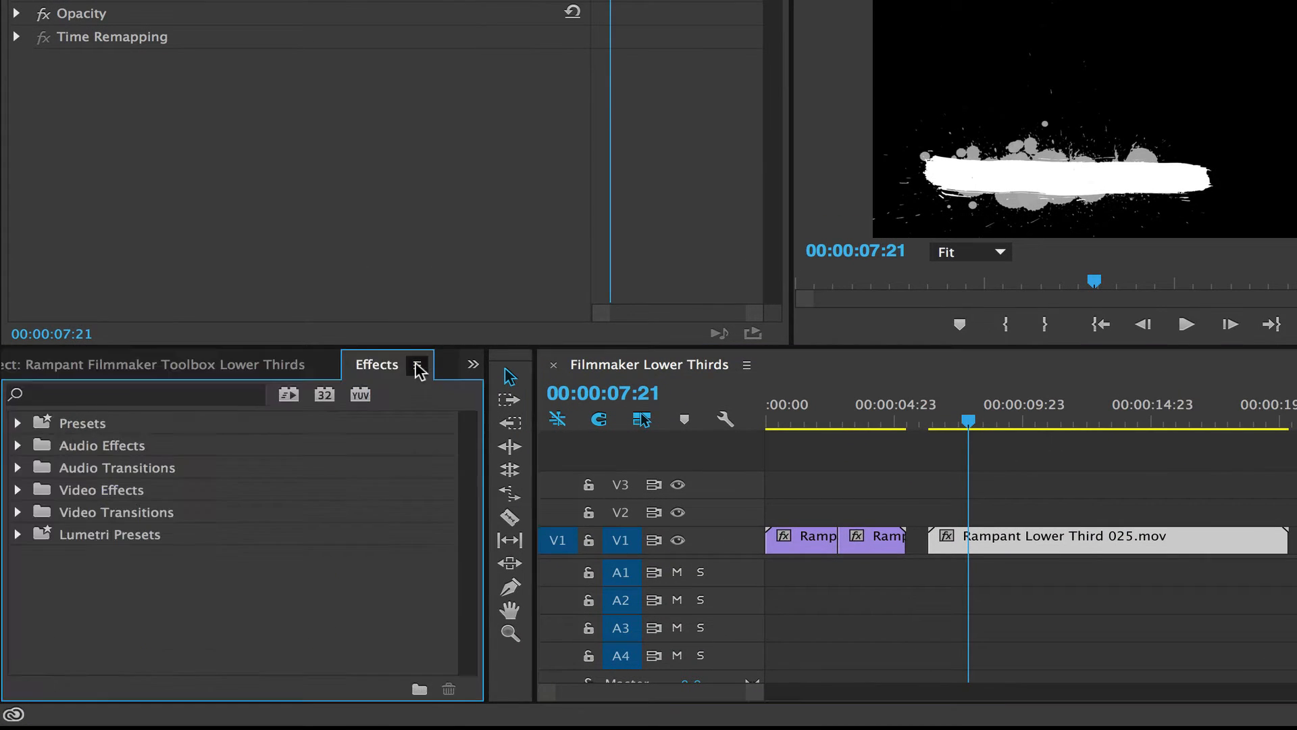
pyautogui.moveTo(21, 496)
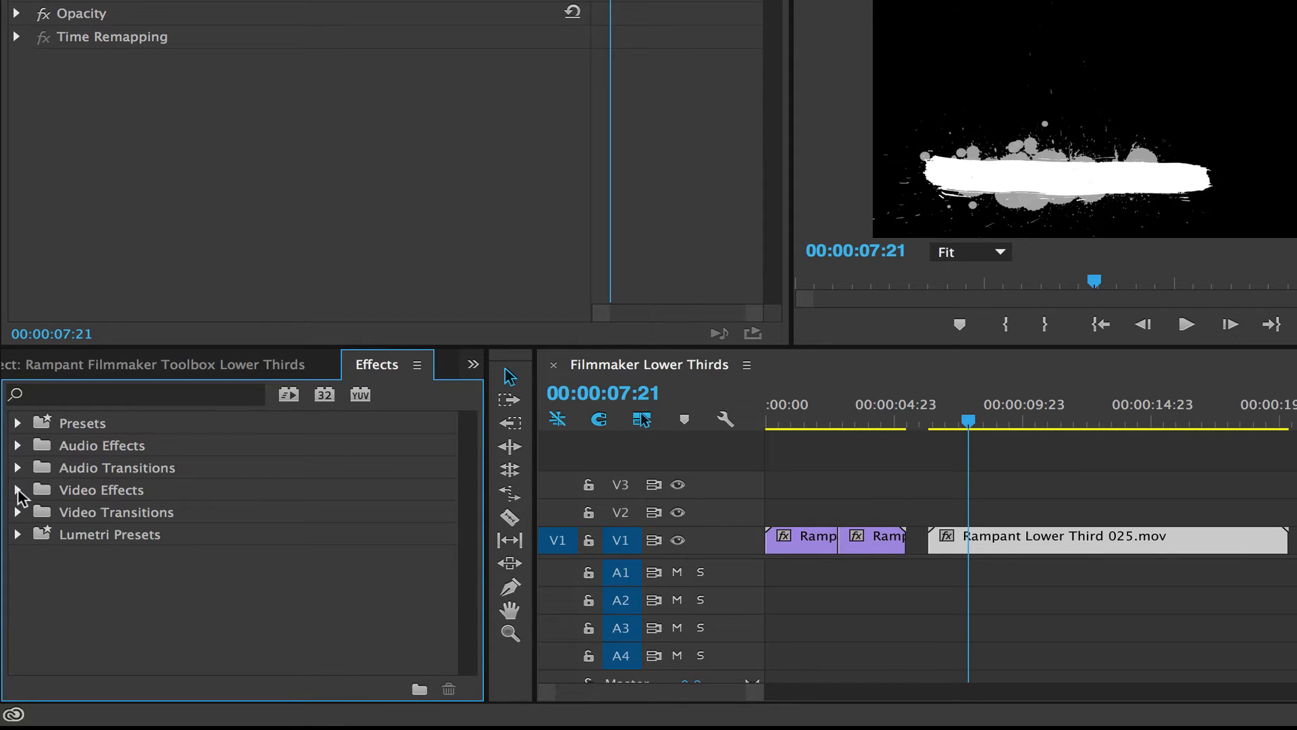
# - Apply Tint to Rampant Lower Third 025.mov with Map White To set to teal
pyautogui.click(16, 489)
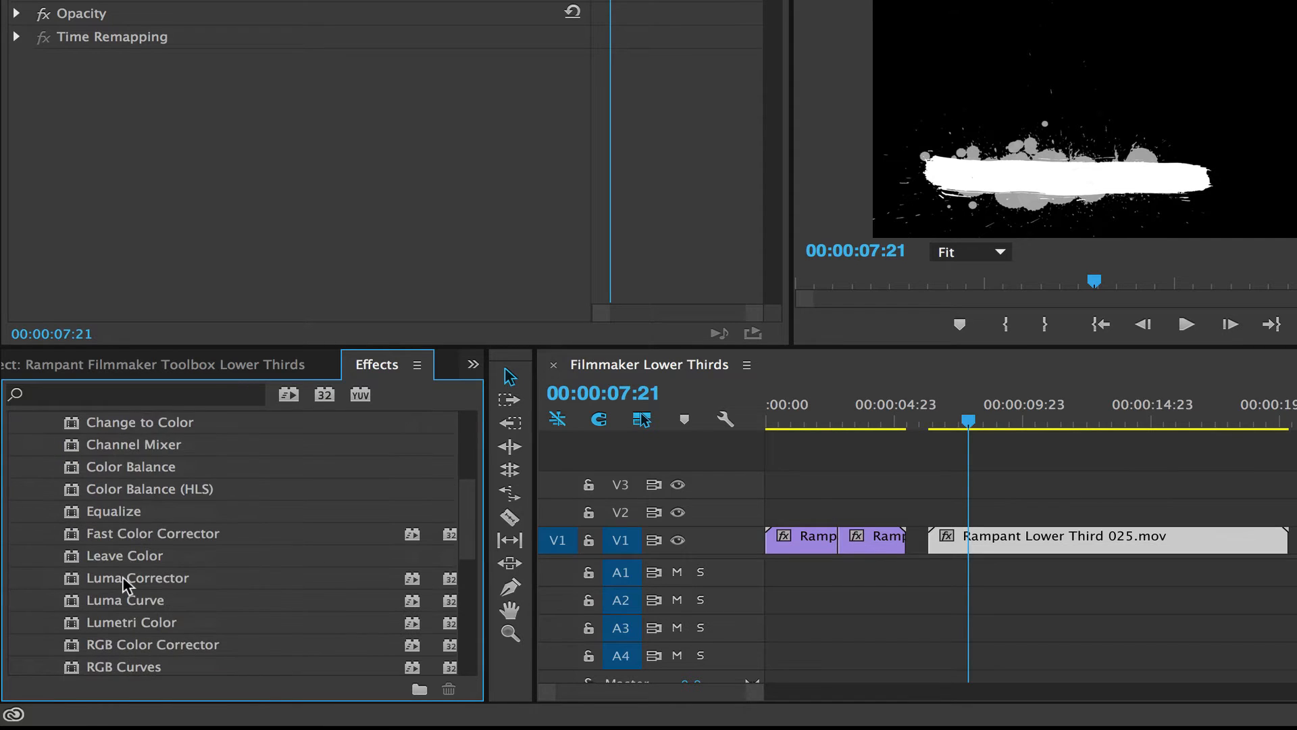
pyautogui.scroll(-3)
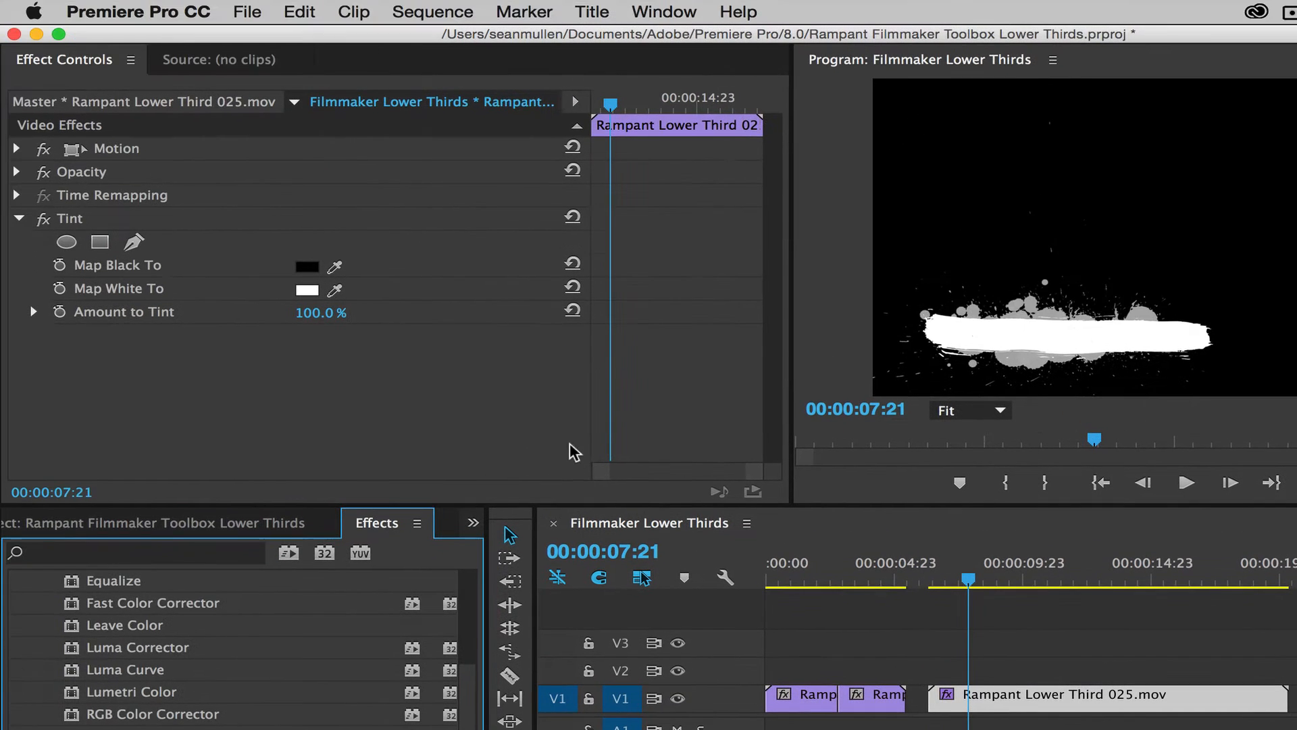
pyautogui.moveTo(125, 240)
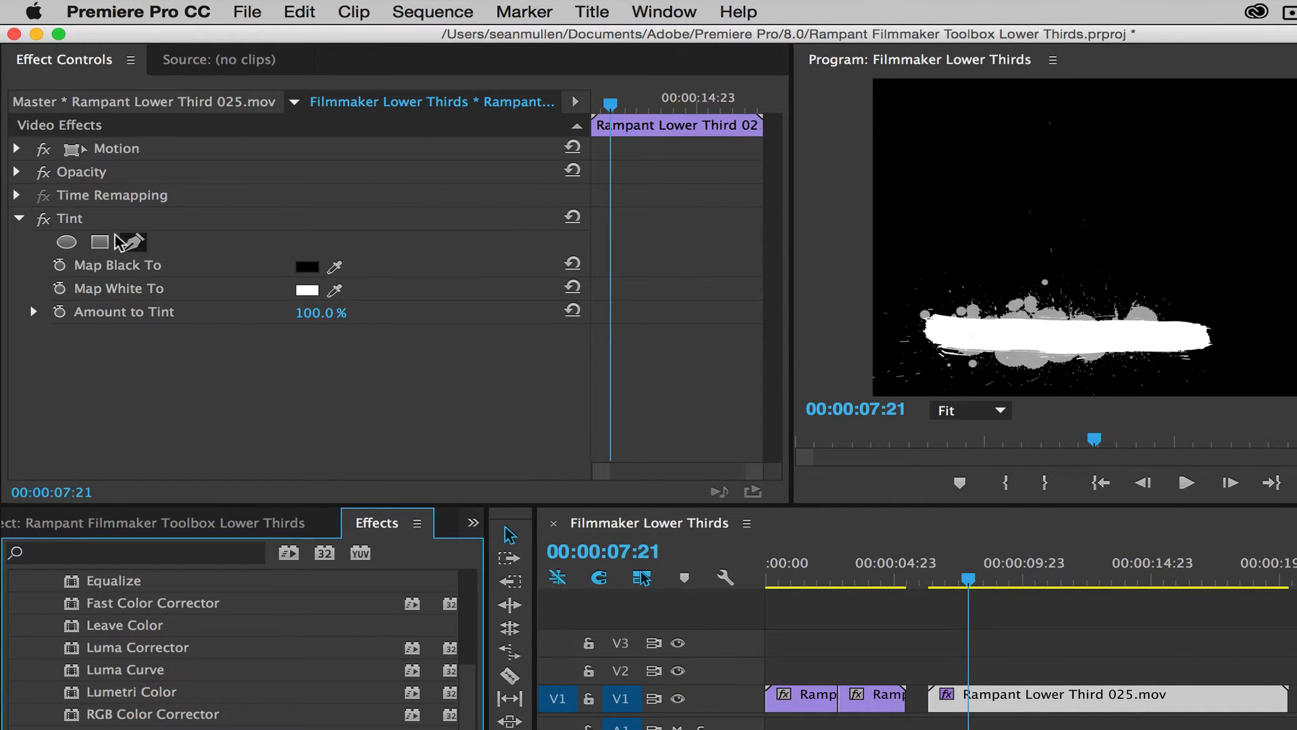
pyautogui.moveTo(125, 296)
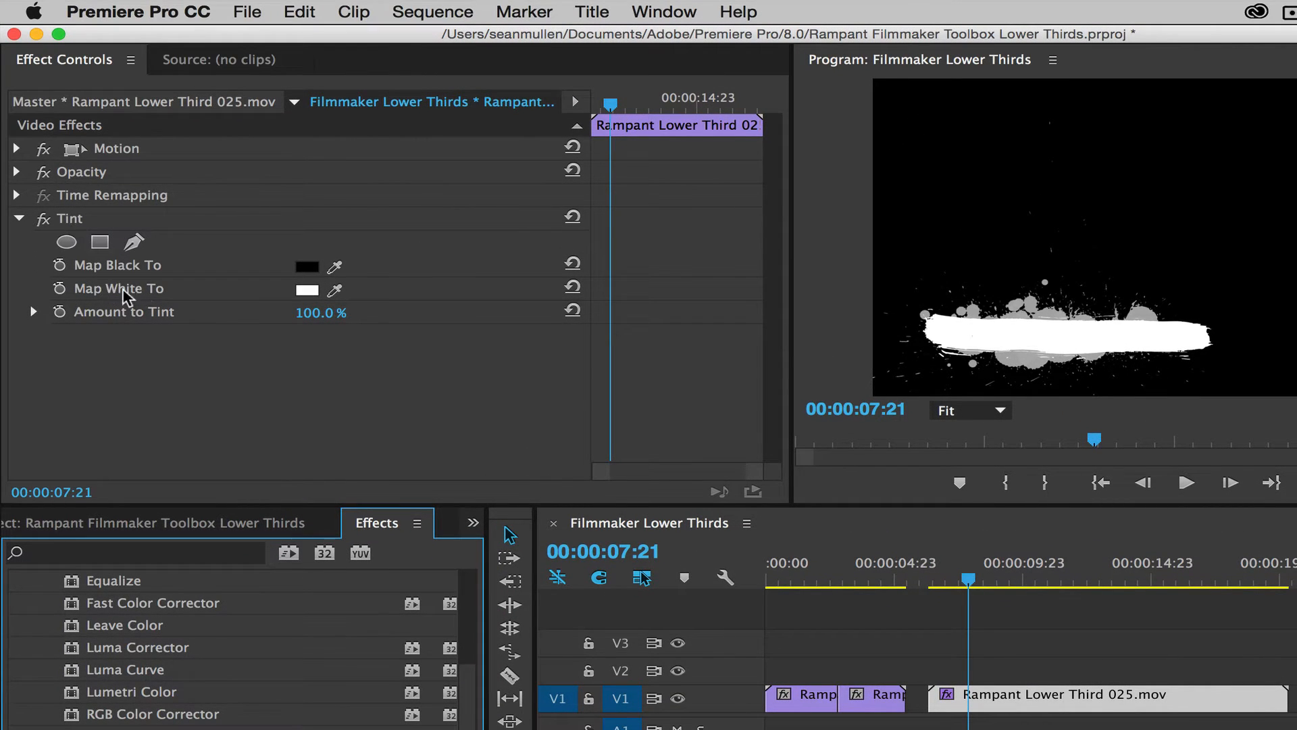
pyautogui.click(306, 289)
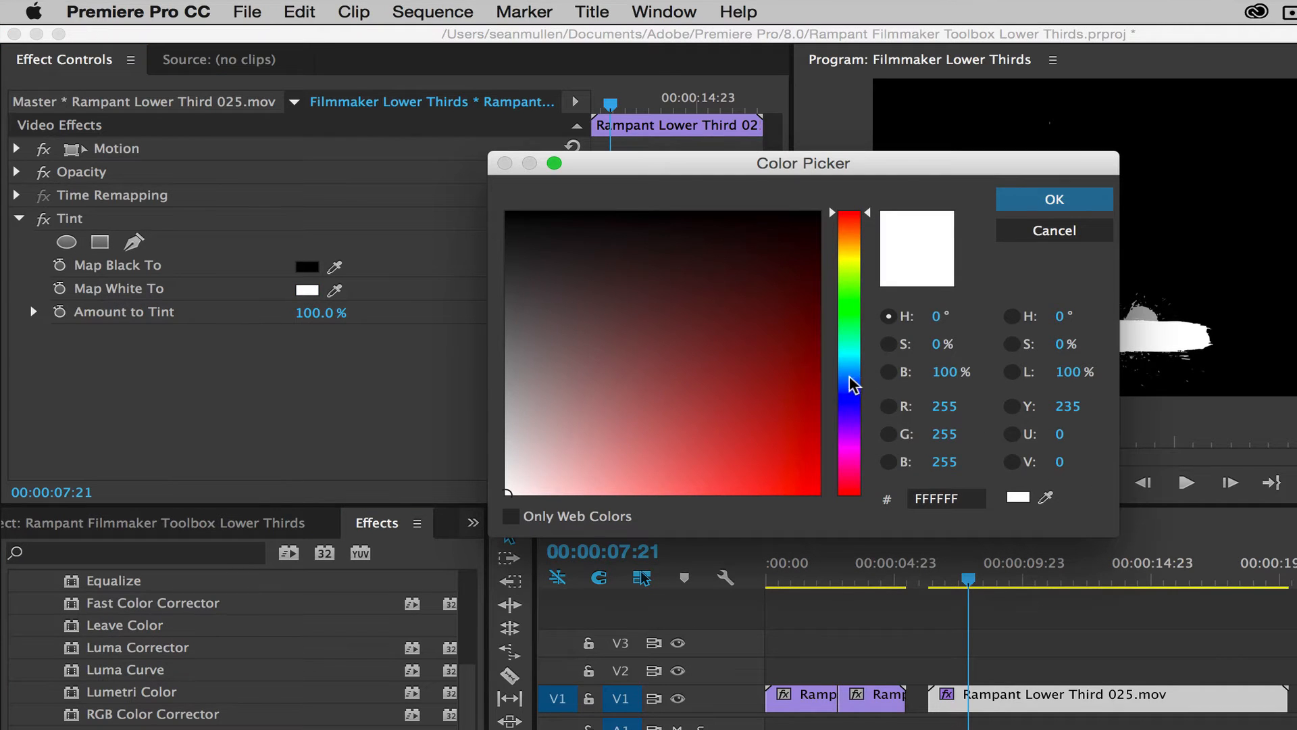
pyautogui.click(778, 470)
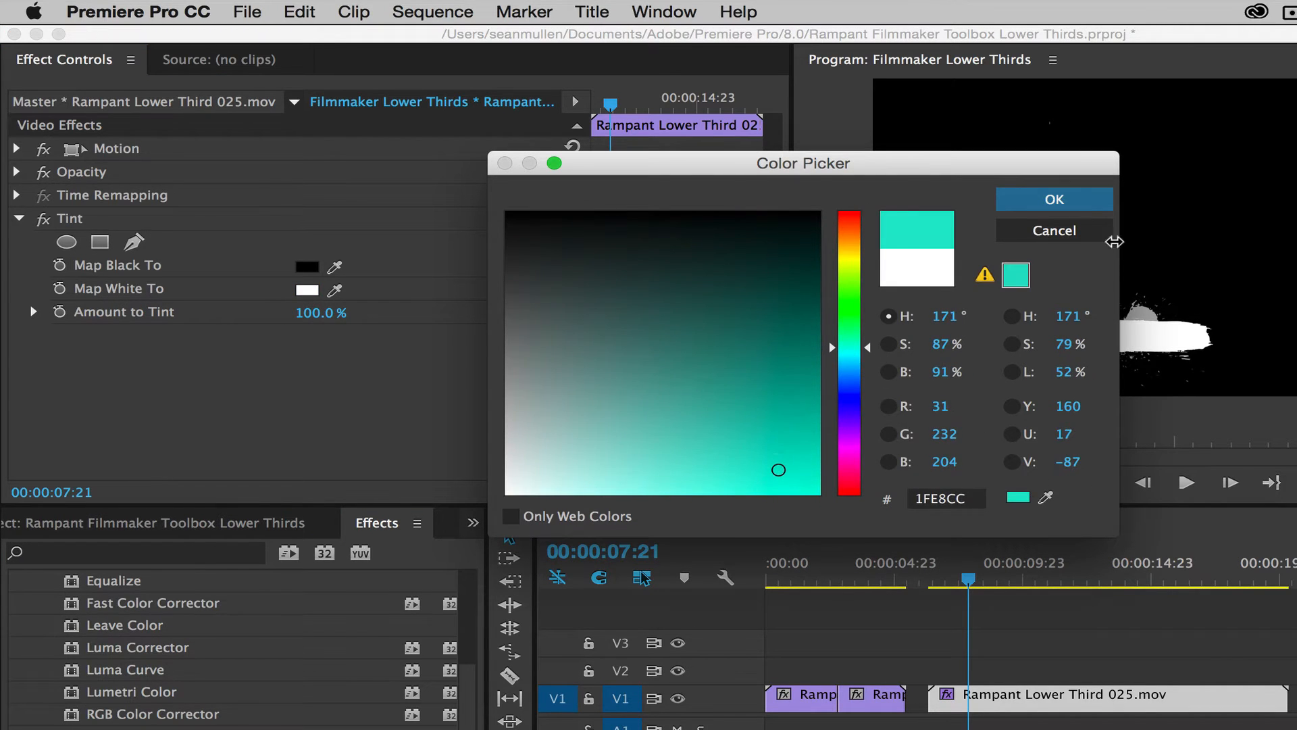
pyautogui.click(1053, 198)
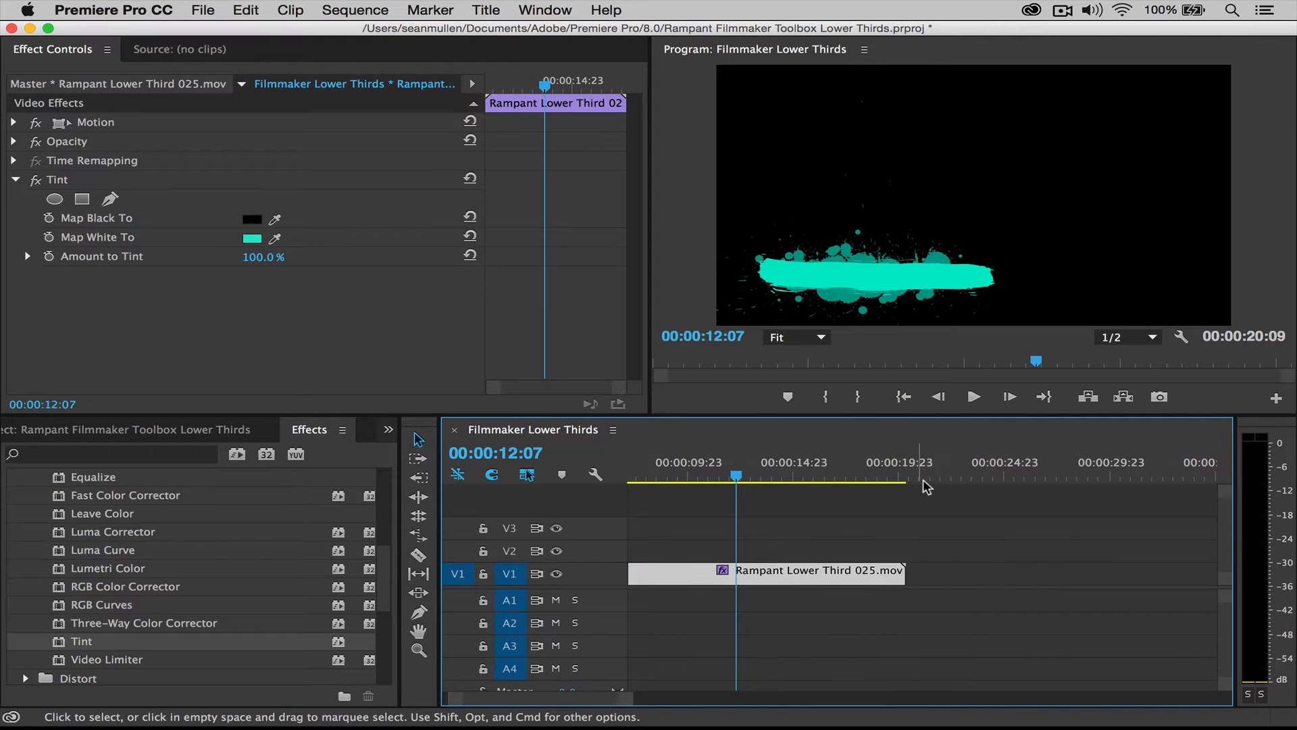
# - Put Rampant Lower Third 020.mov on V1 after the first clip and scrub through it
pyautogui.click(921, 475)
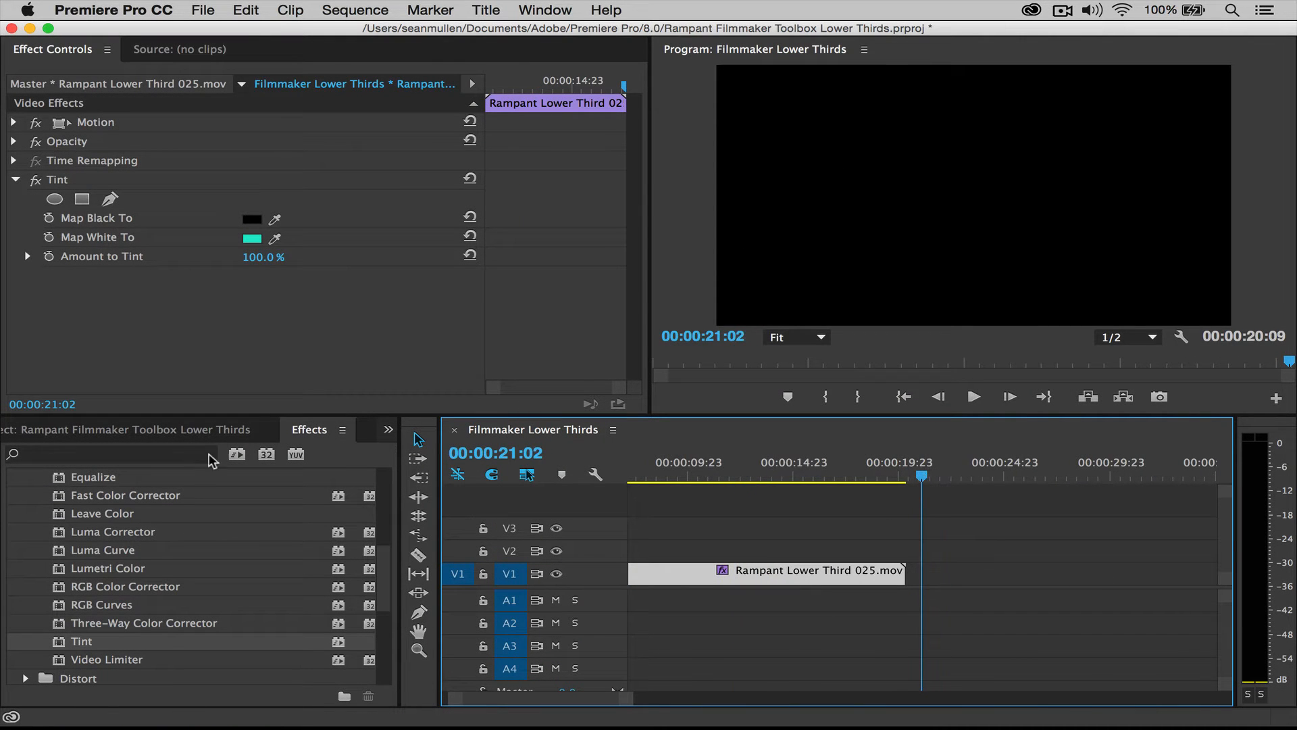
pyautogui.click(132, 430)
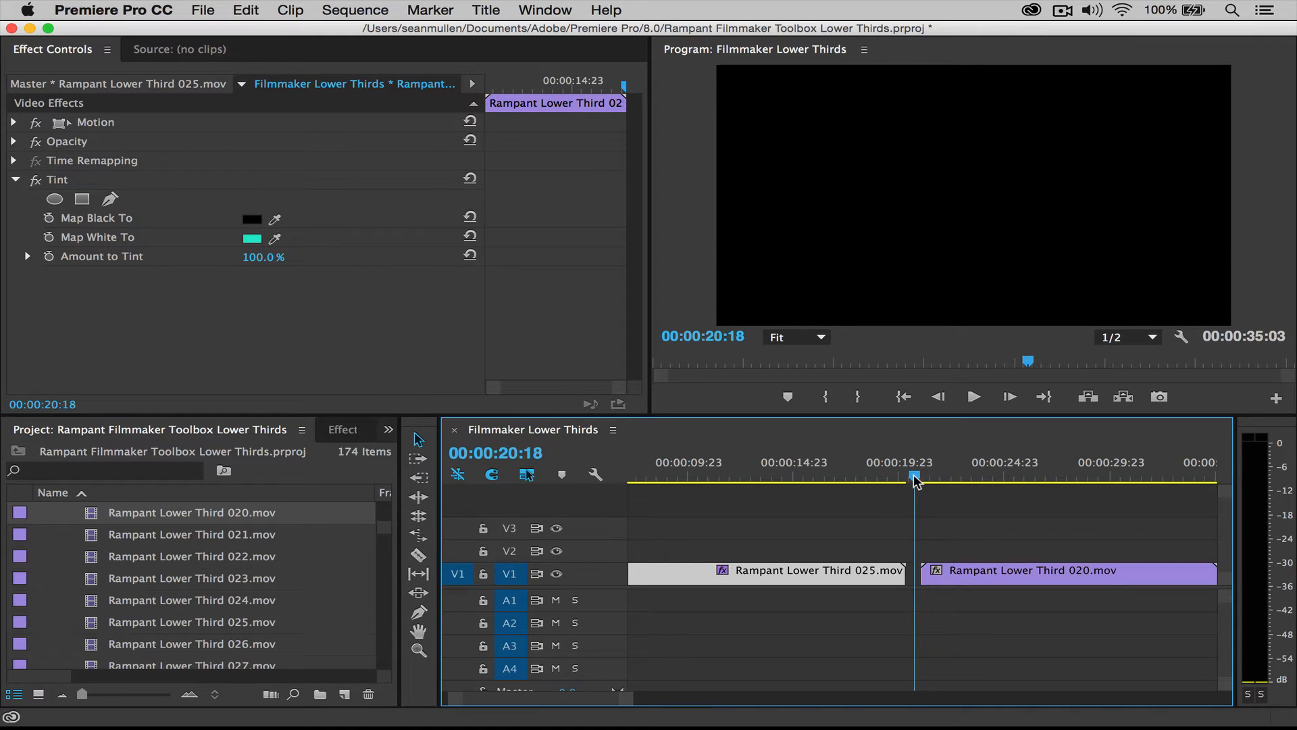
pyautogui.click(973, 397)
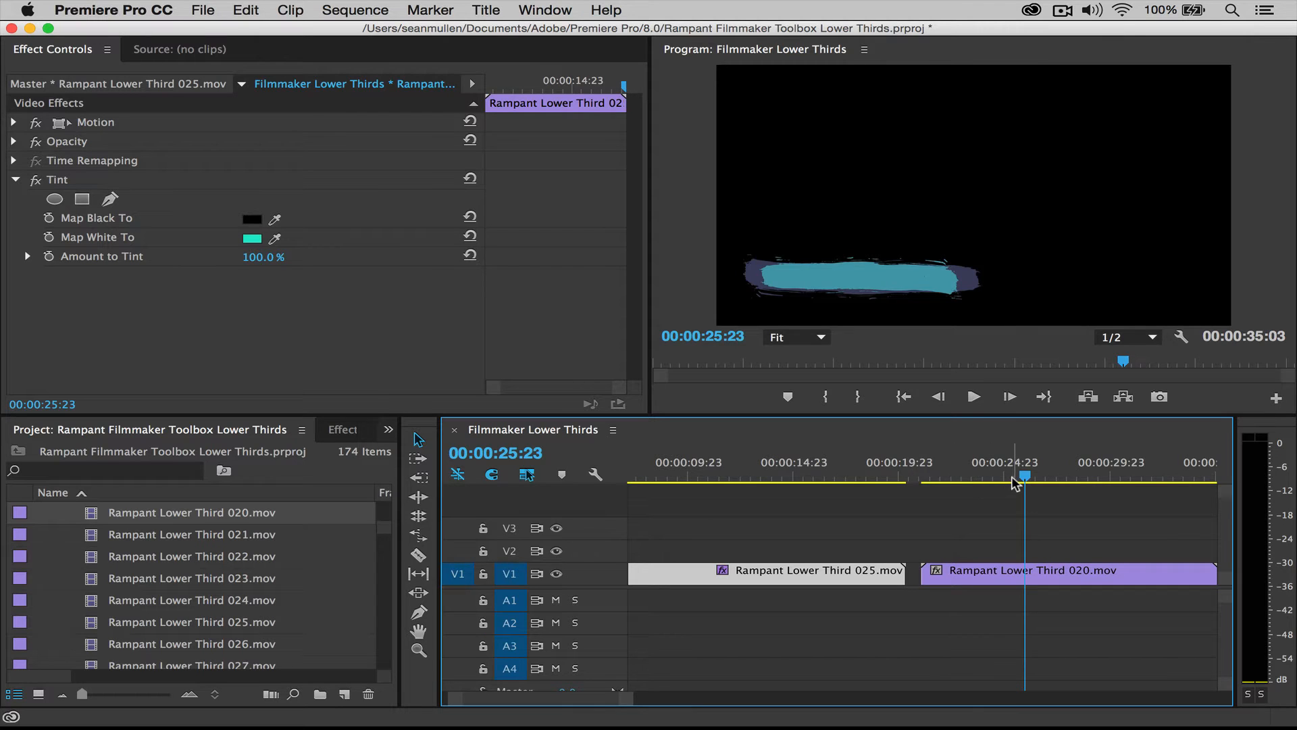
pyautogui.moveTo(760, 279)
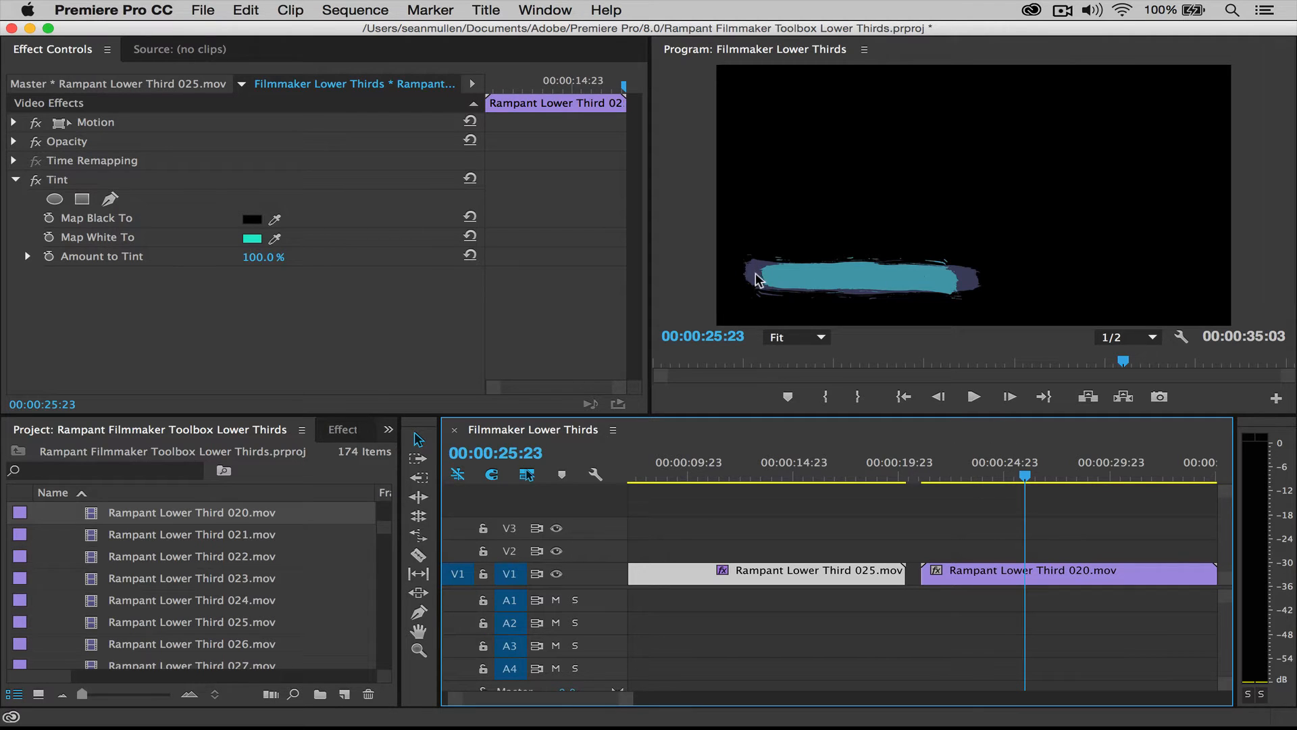
pyautogui.scroll(3)
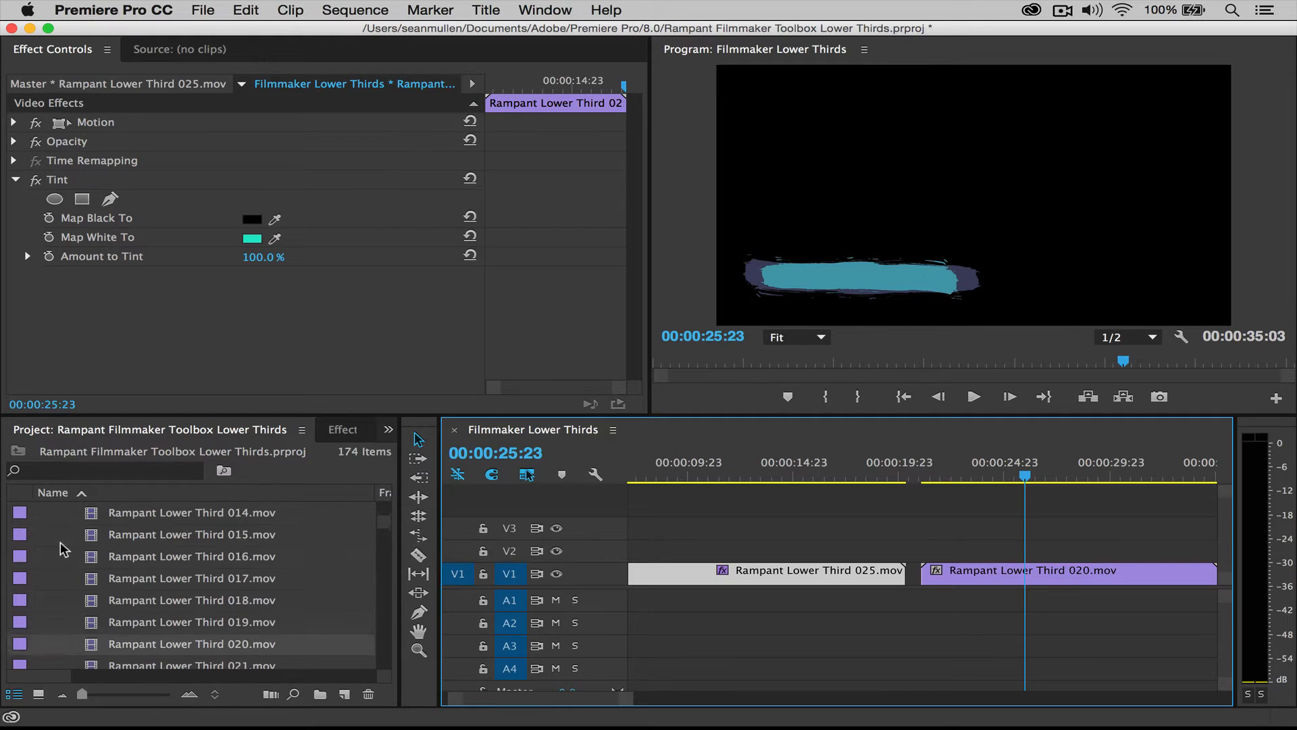
# - Give clip 020 Change to Color with To yellow and Change set to Hue, Lightness & Saturation
pyautogui.click(342, 429)
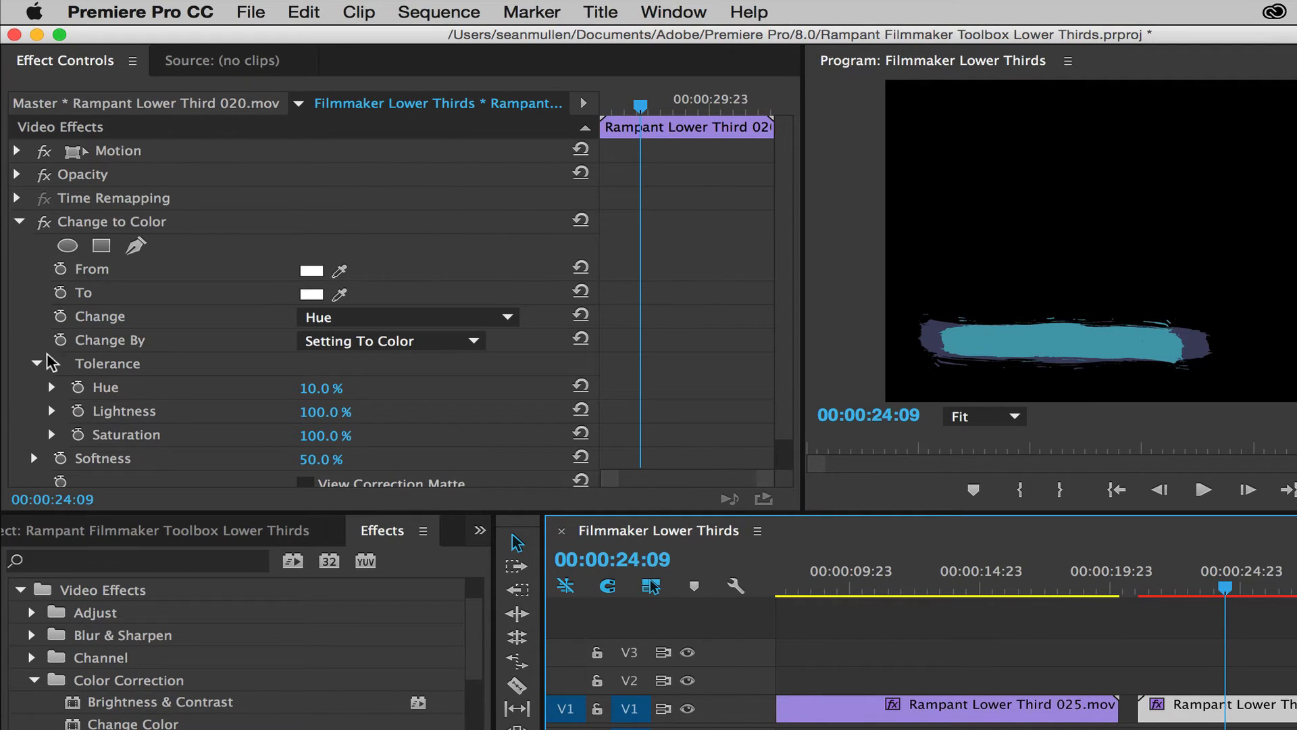
pyautogui.click(18, 222)
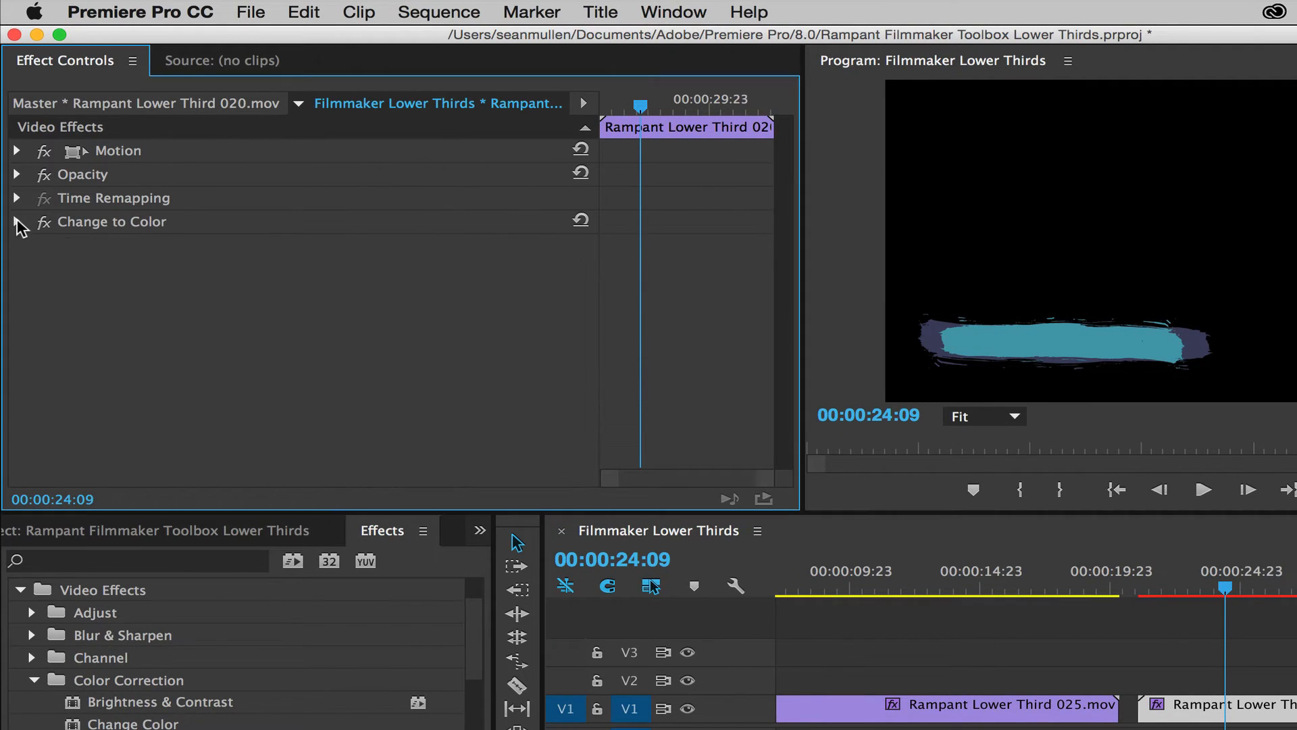
pyautogui.click(17, 221)
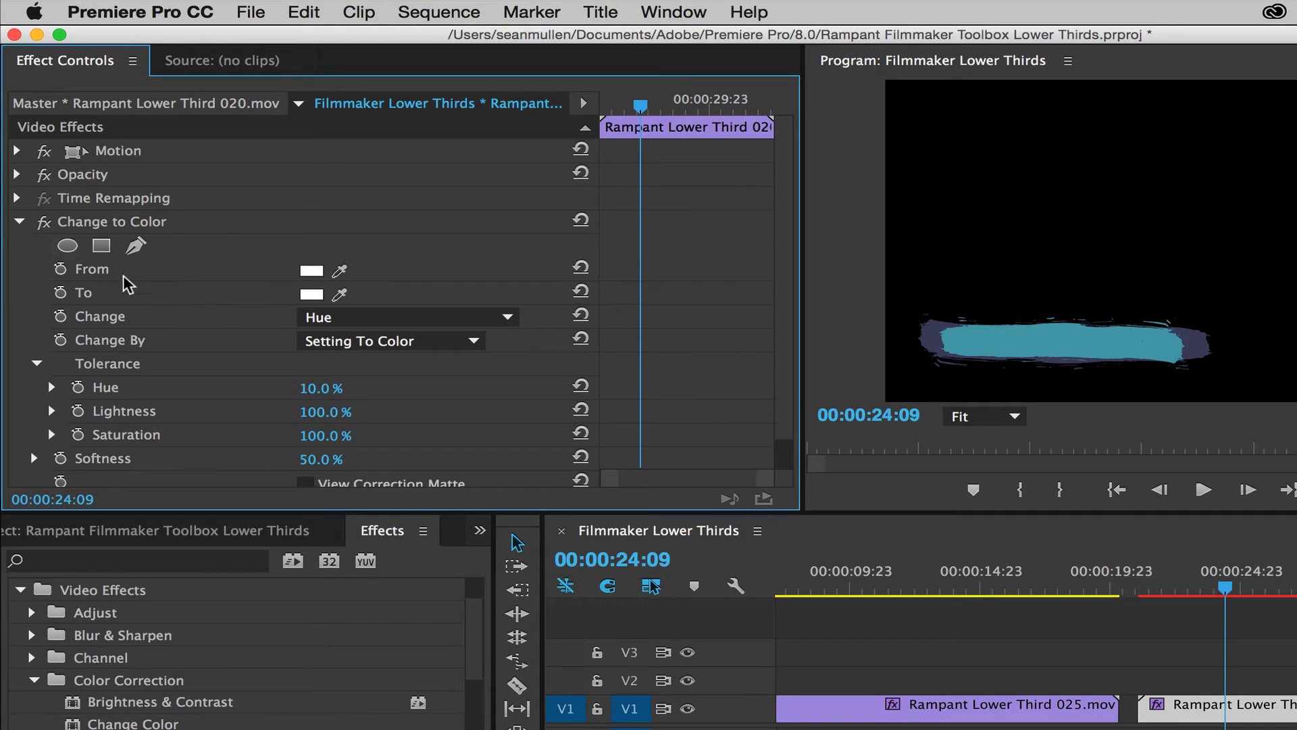
pyautogui.moveTo(78, 297)
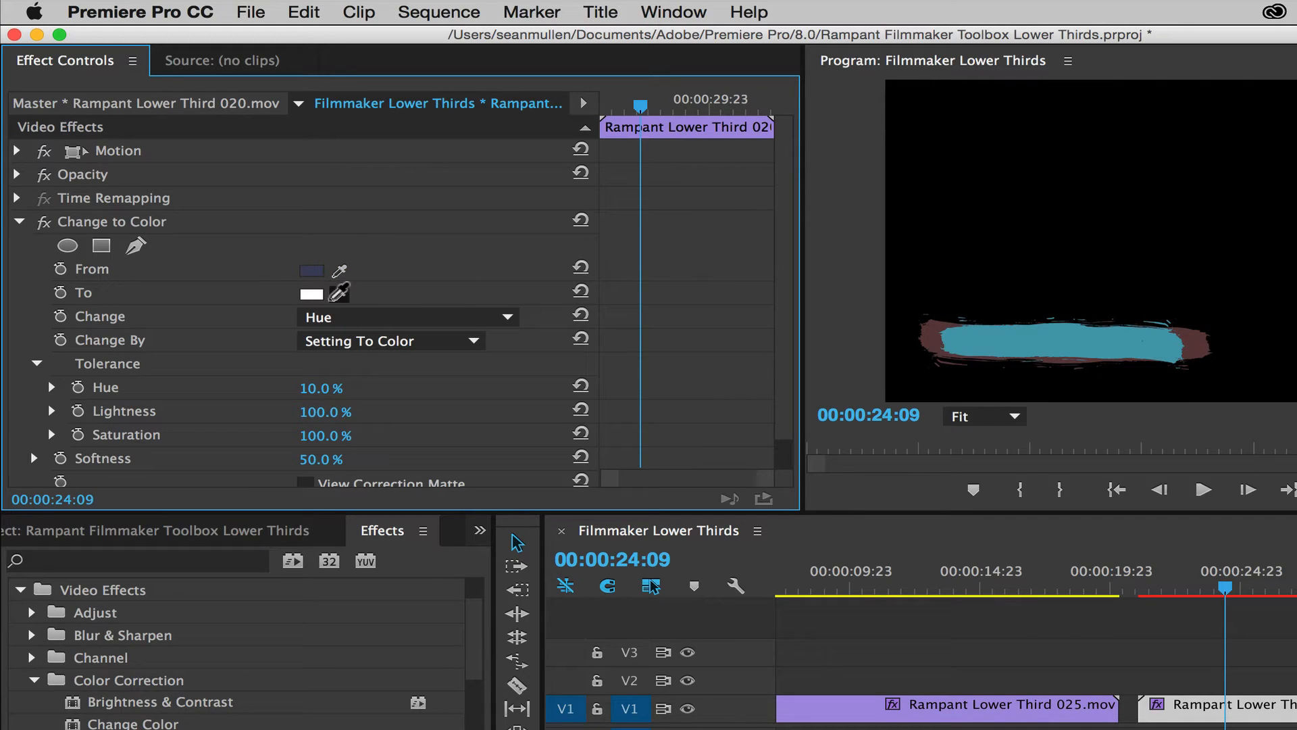
pyautogui.click(310, 294)
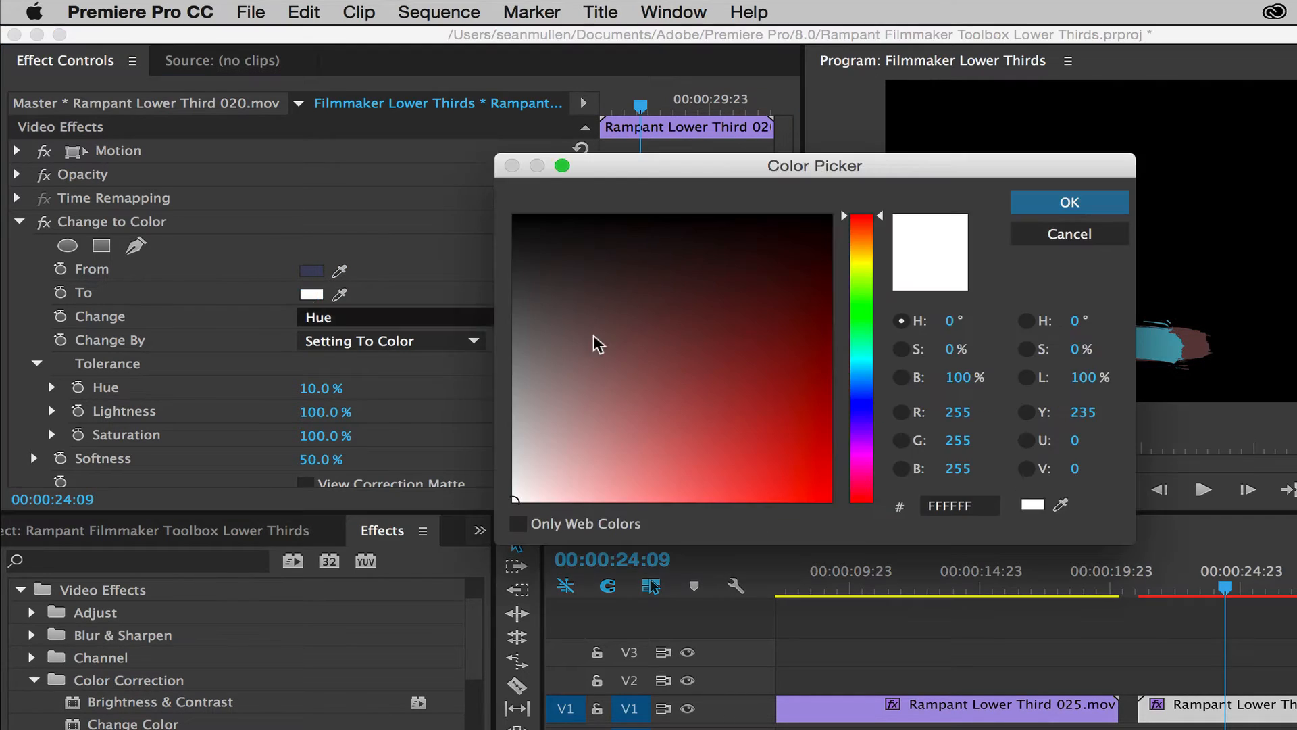
pyautogui.click(800, 487)
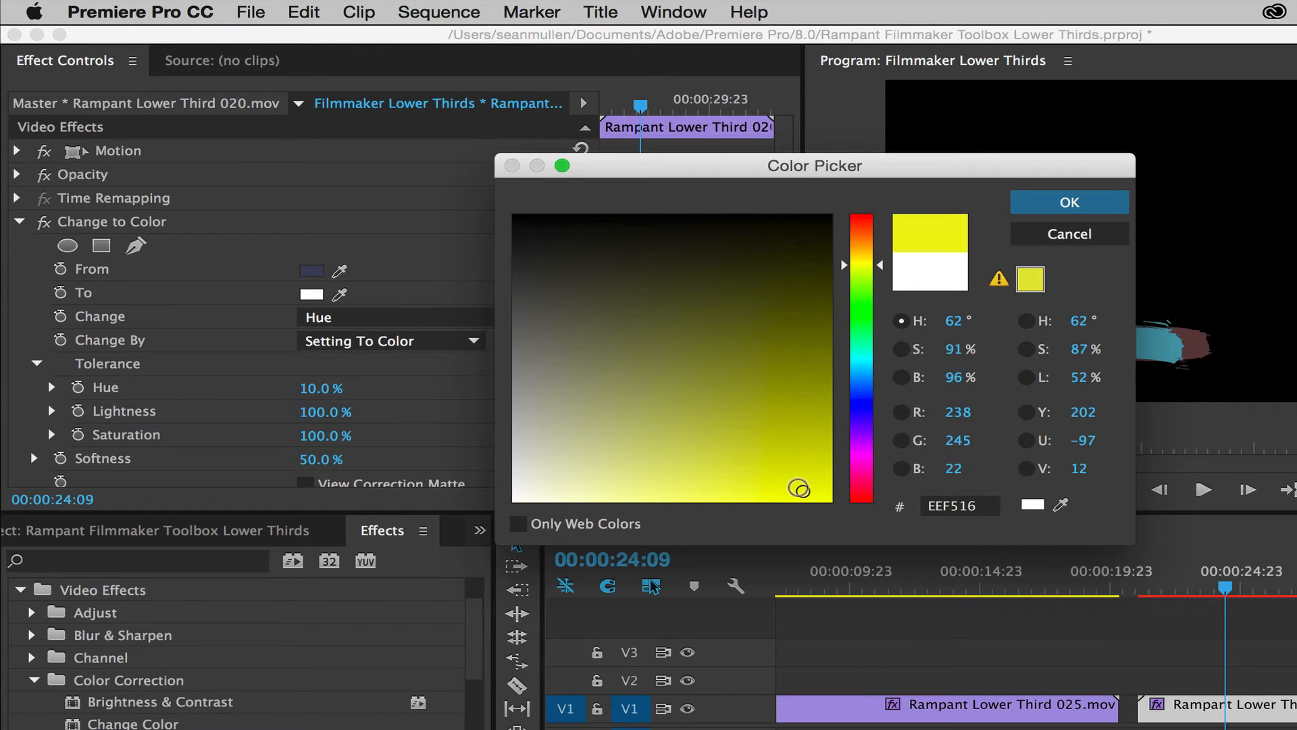
pyautogui.click(1068, 202)
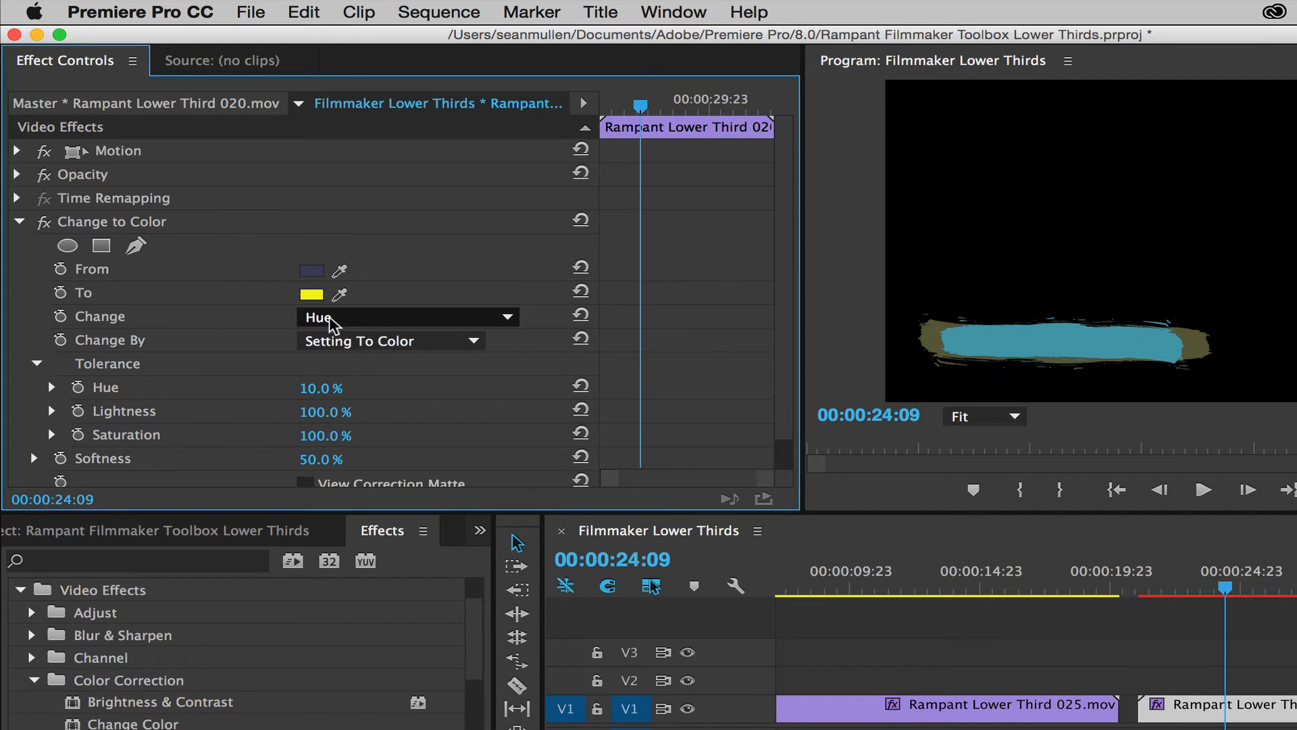
pyautogui.click(409, 317)
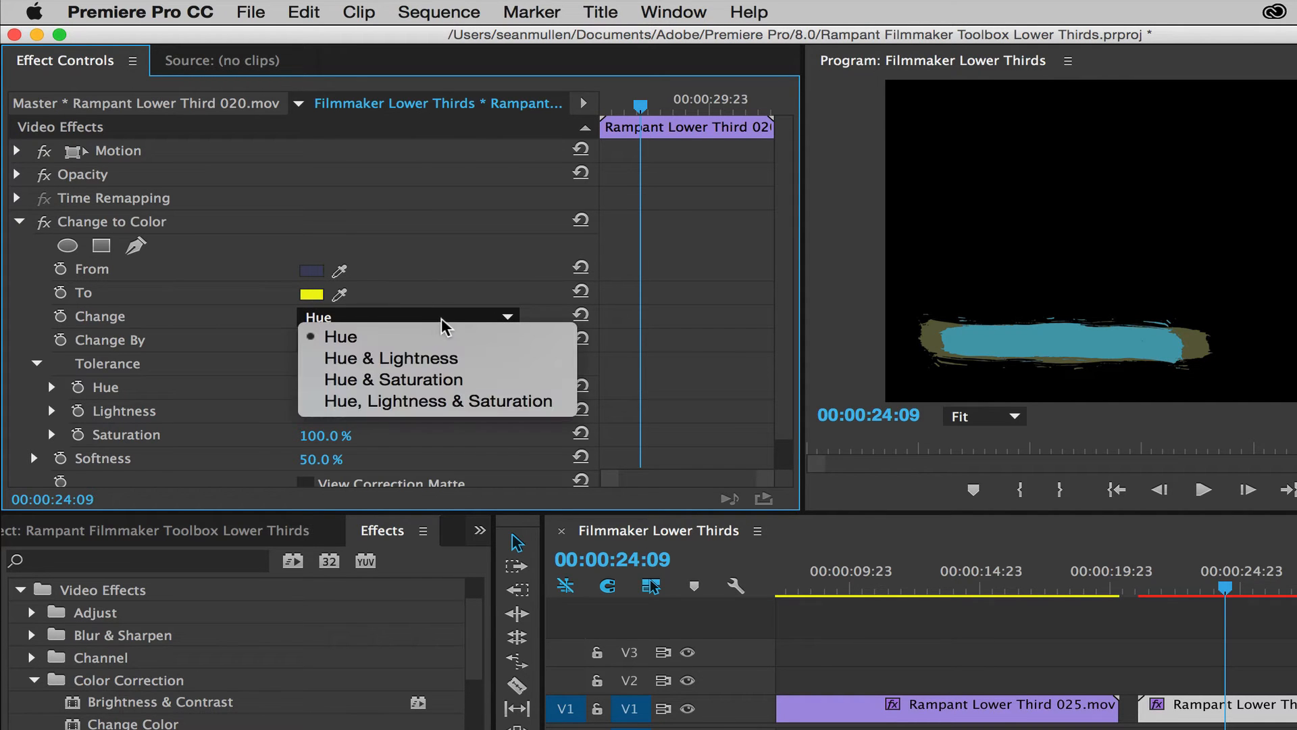
pyautogui.click(440, 401)
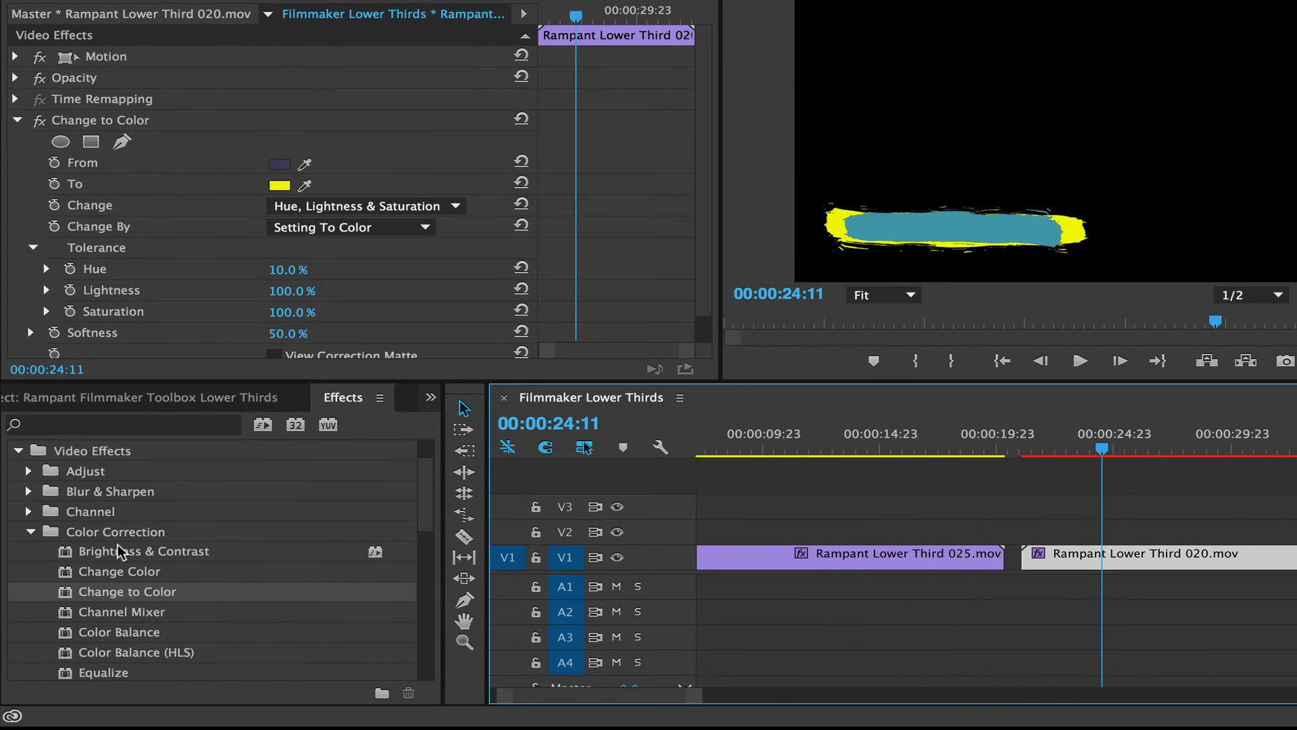
pyautogui.scroll(-3)
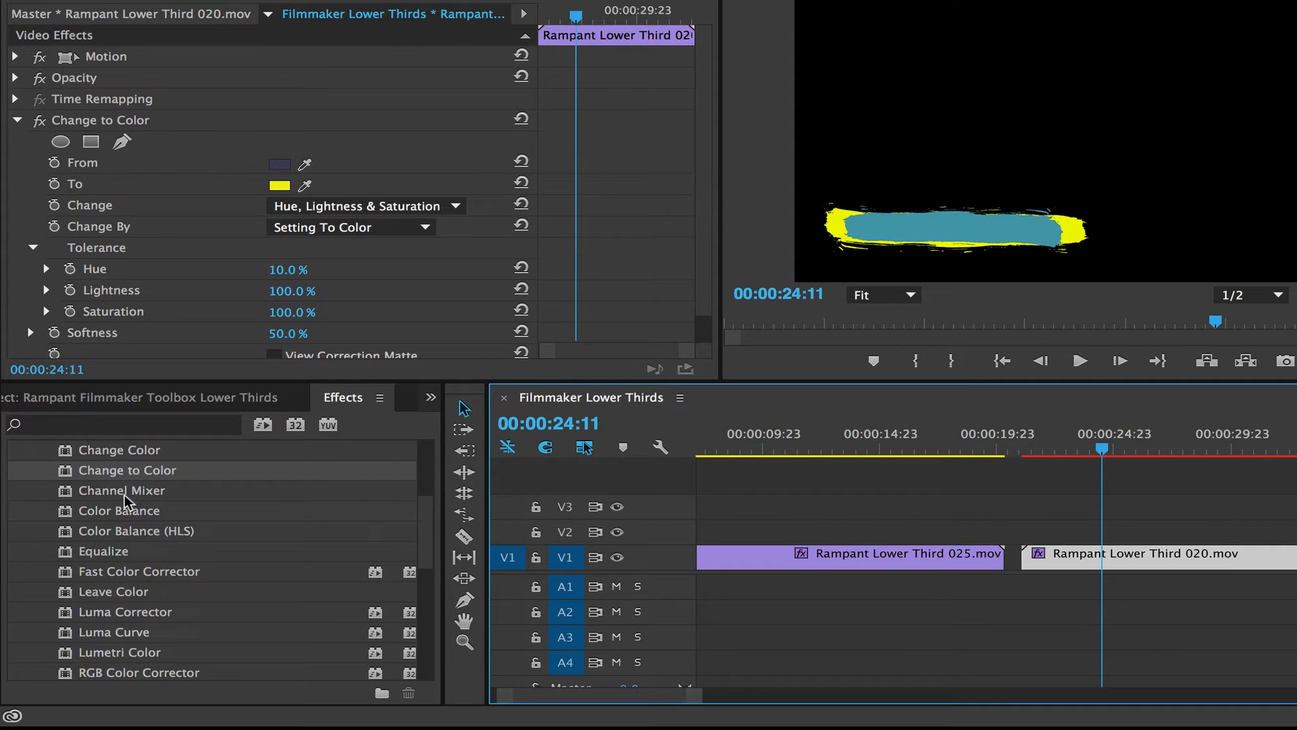
pyautogui.moveTo(115, 579)
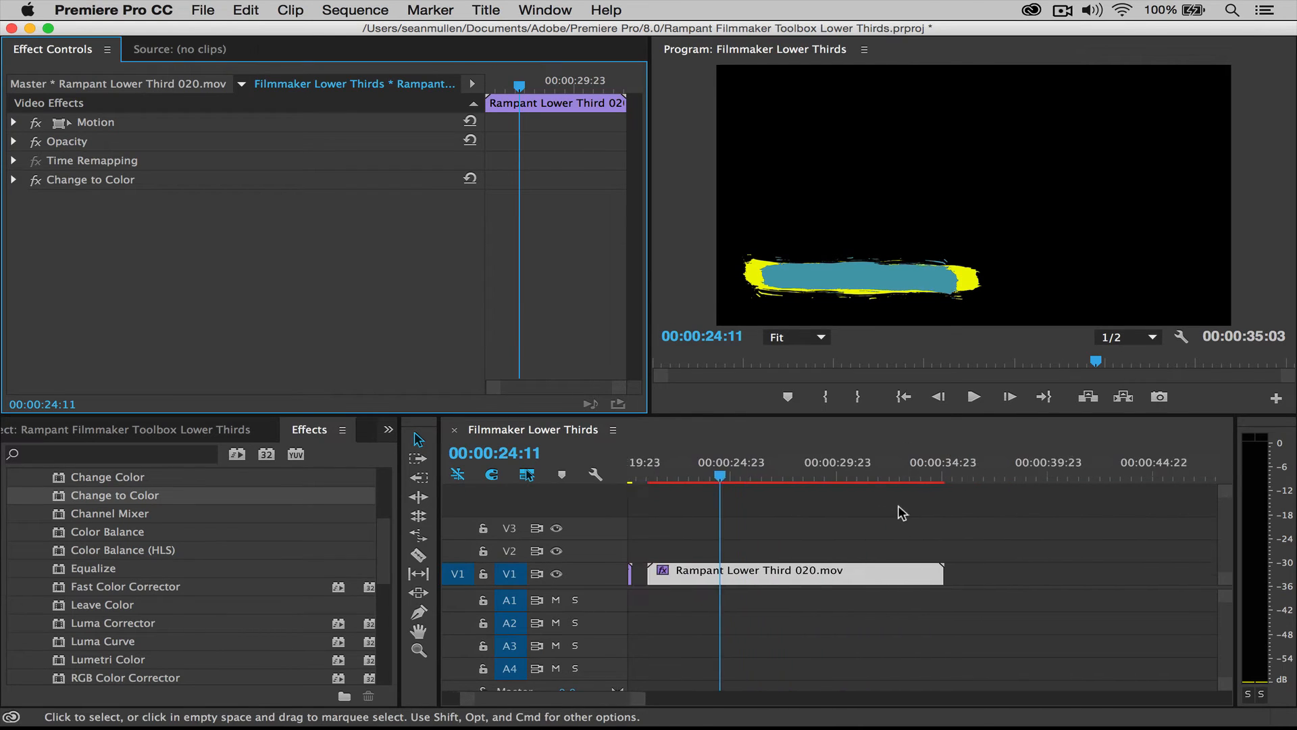
# - Place the Twitter lower third Rampant Lower Third 122.mov on V2 above the Rampant_BGs_Bokeh clip
pyautogui.click(860, 475)
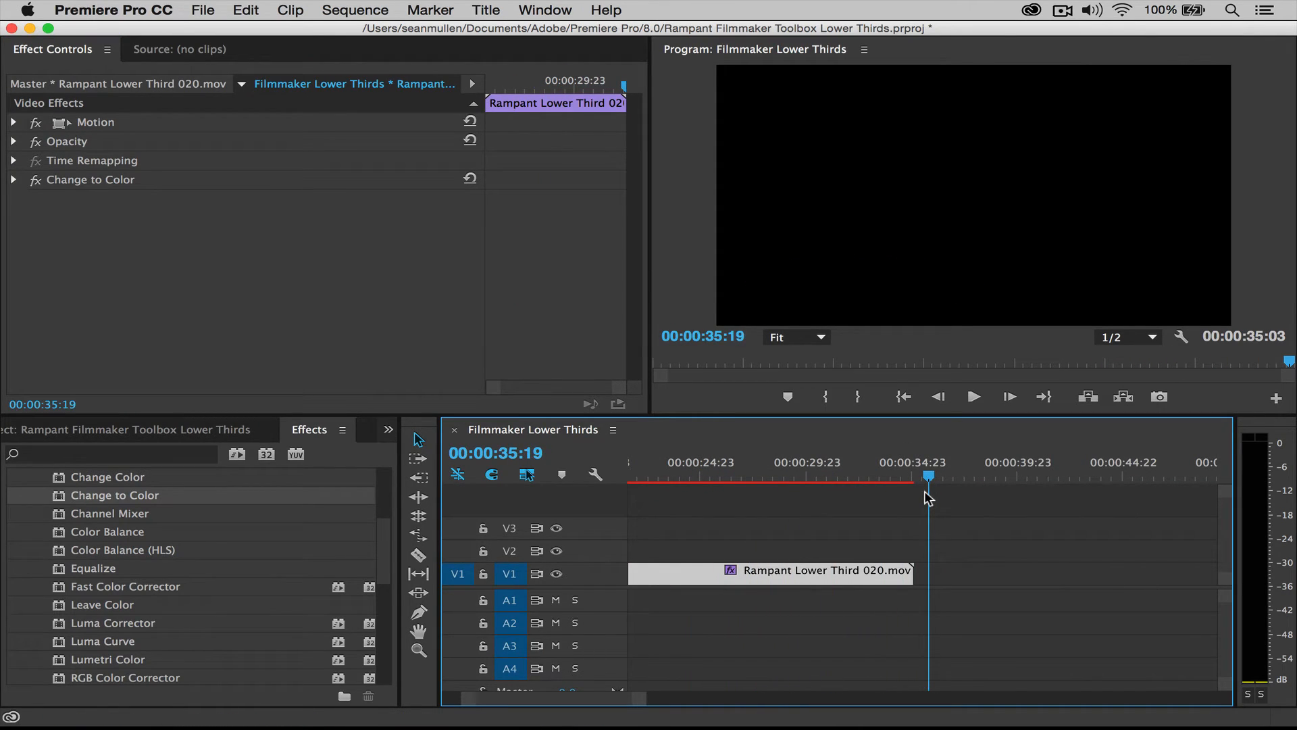
pyautogui.moveTo(217, 435)
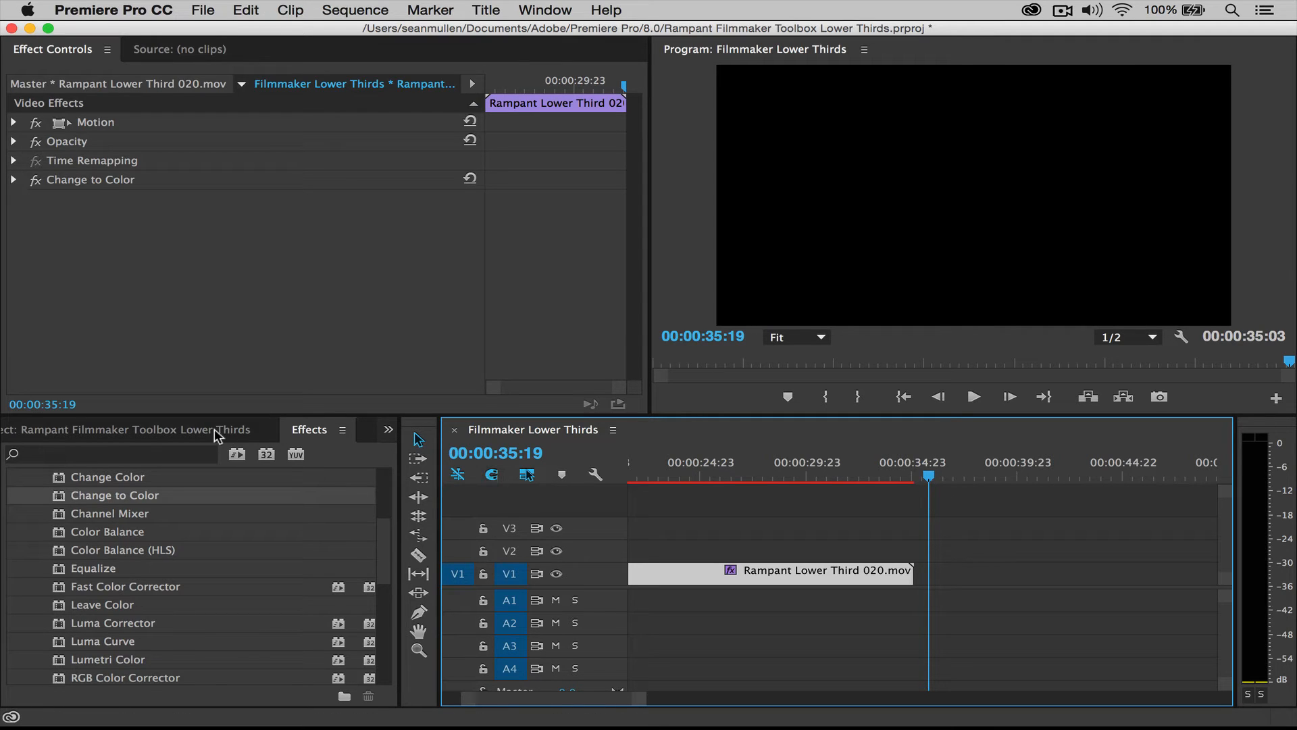
pyautogui.click(148, 430)
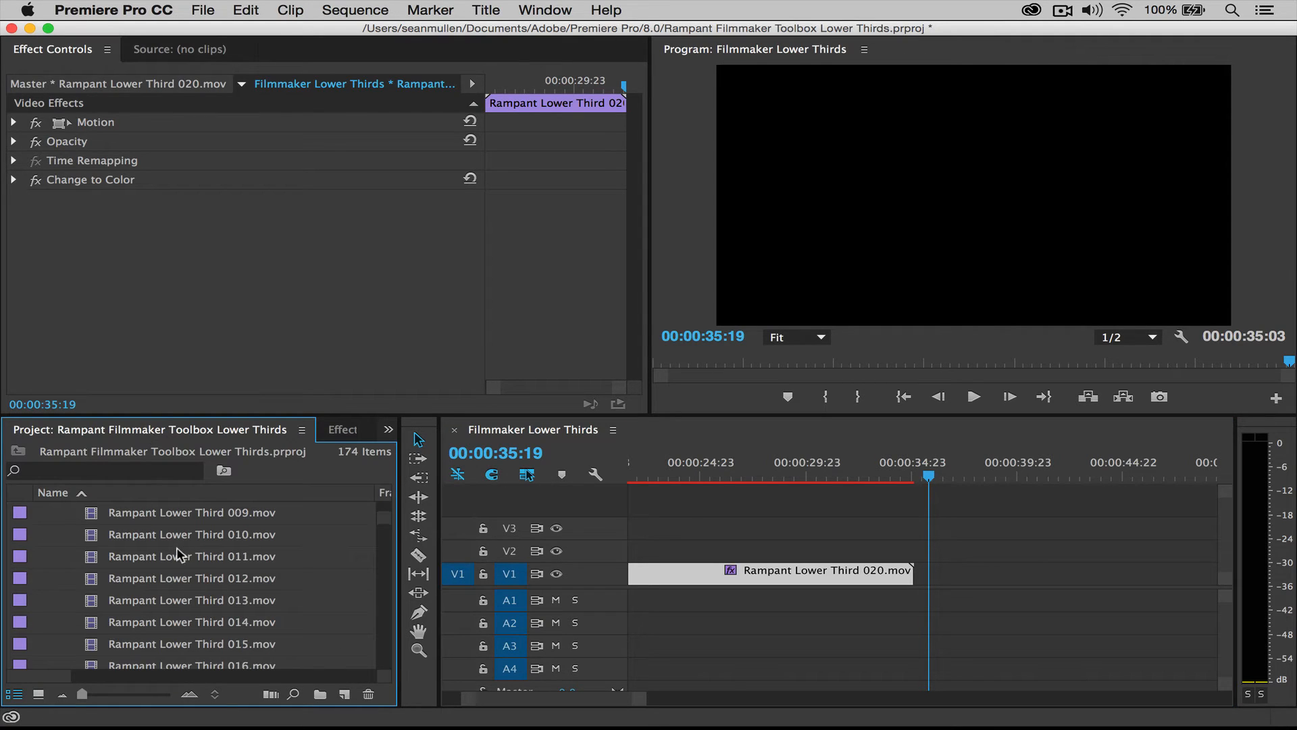
pyautogui.scroll(-3)
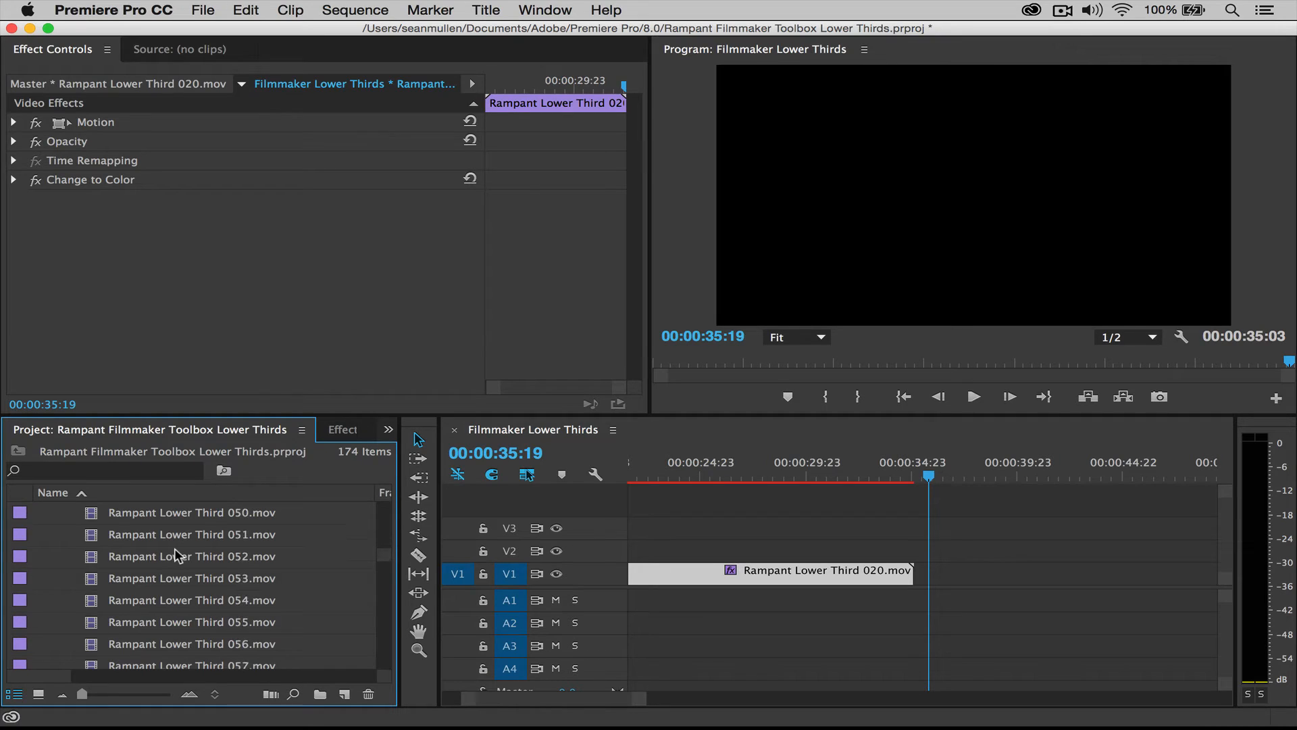
pyautogui.scroll(-3)
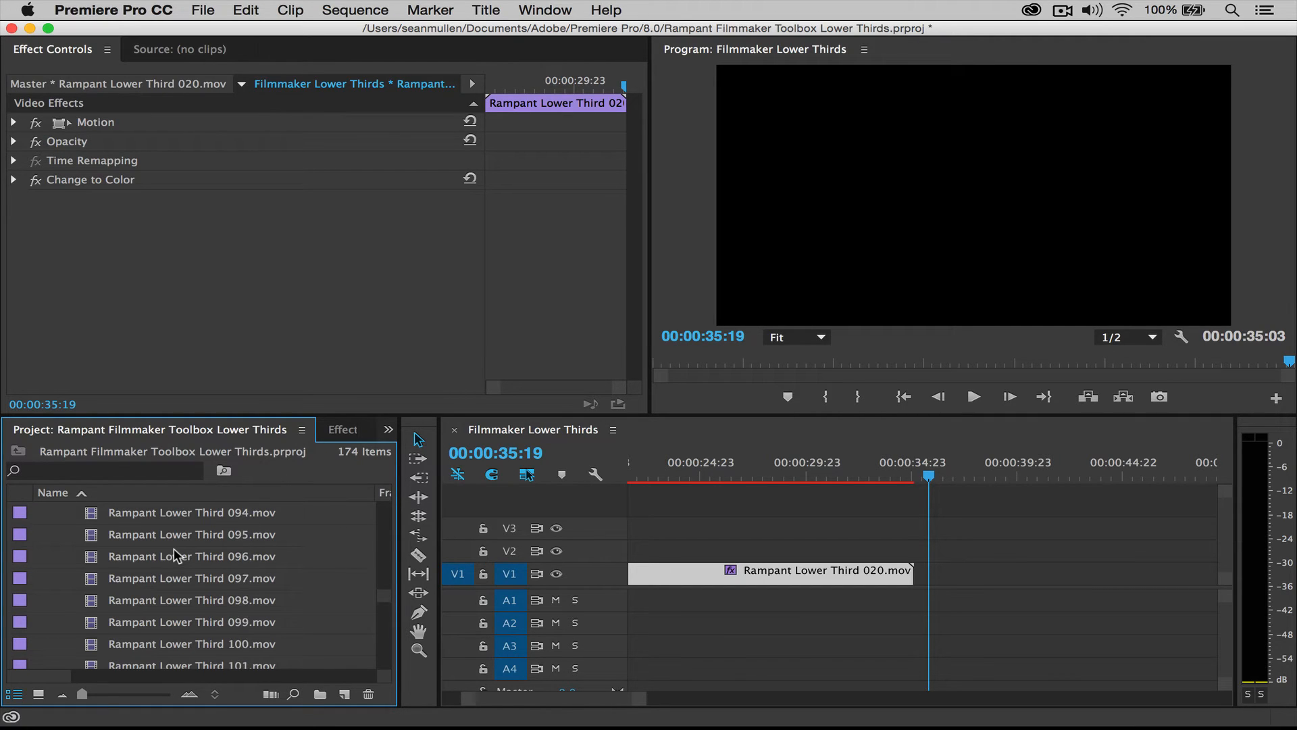
pyautogui.scroll(-3)
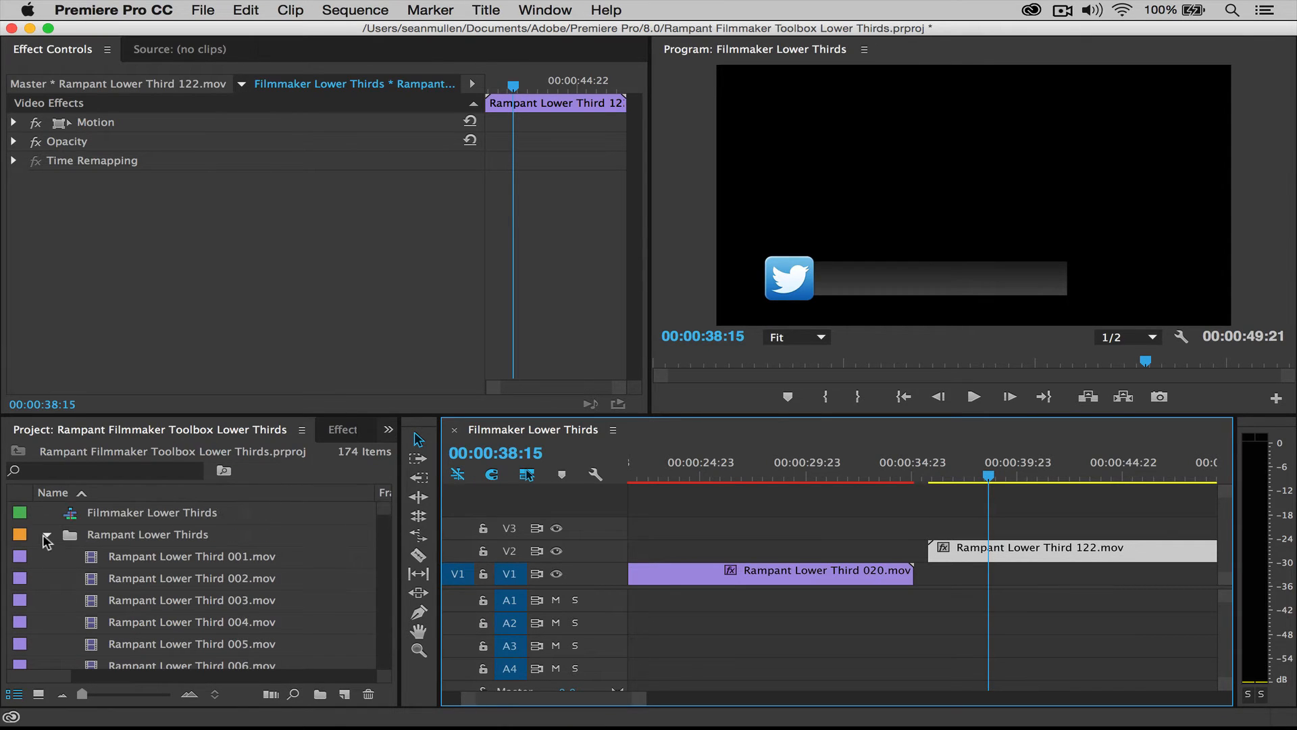
pyautogui.click(47, 534)
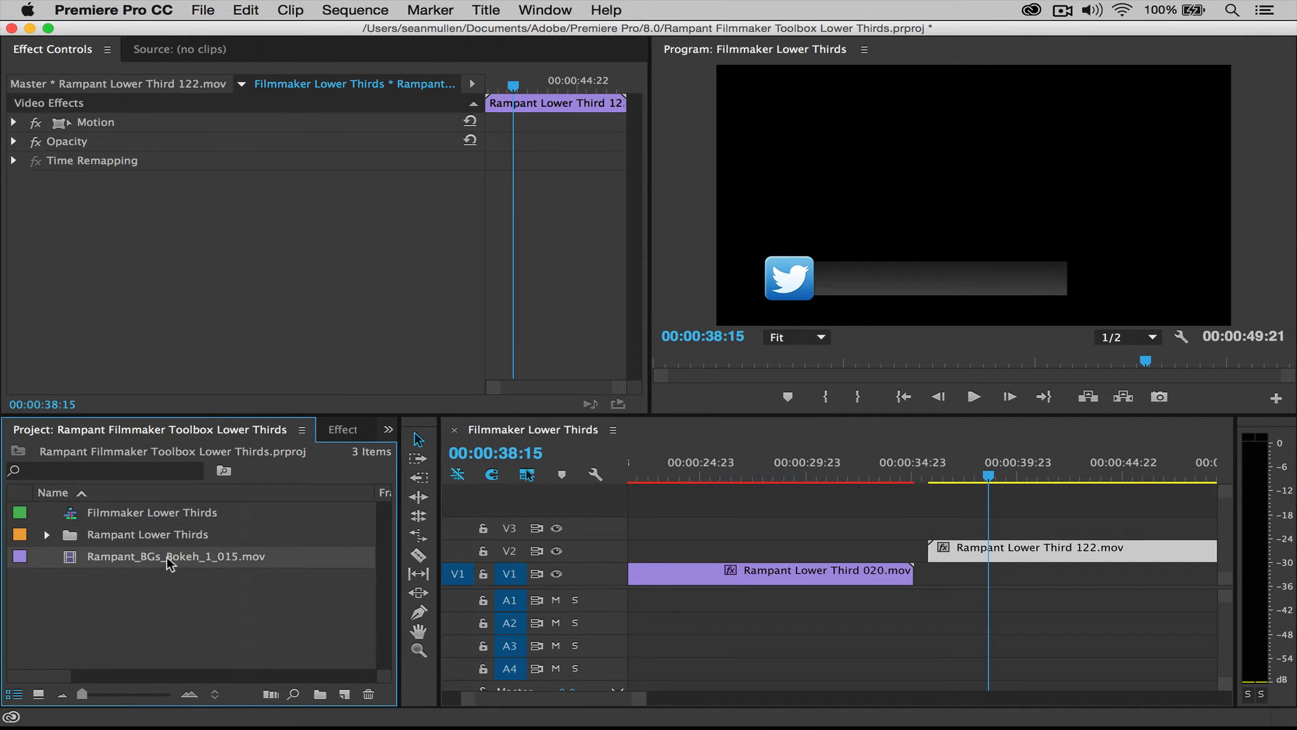
pyautogui.moveTo(132, 569)
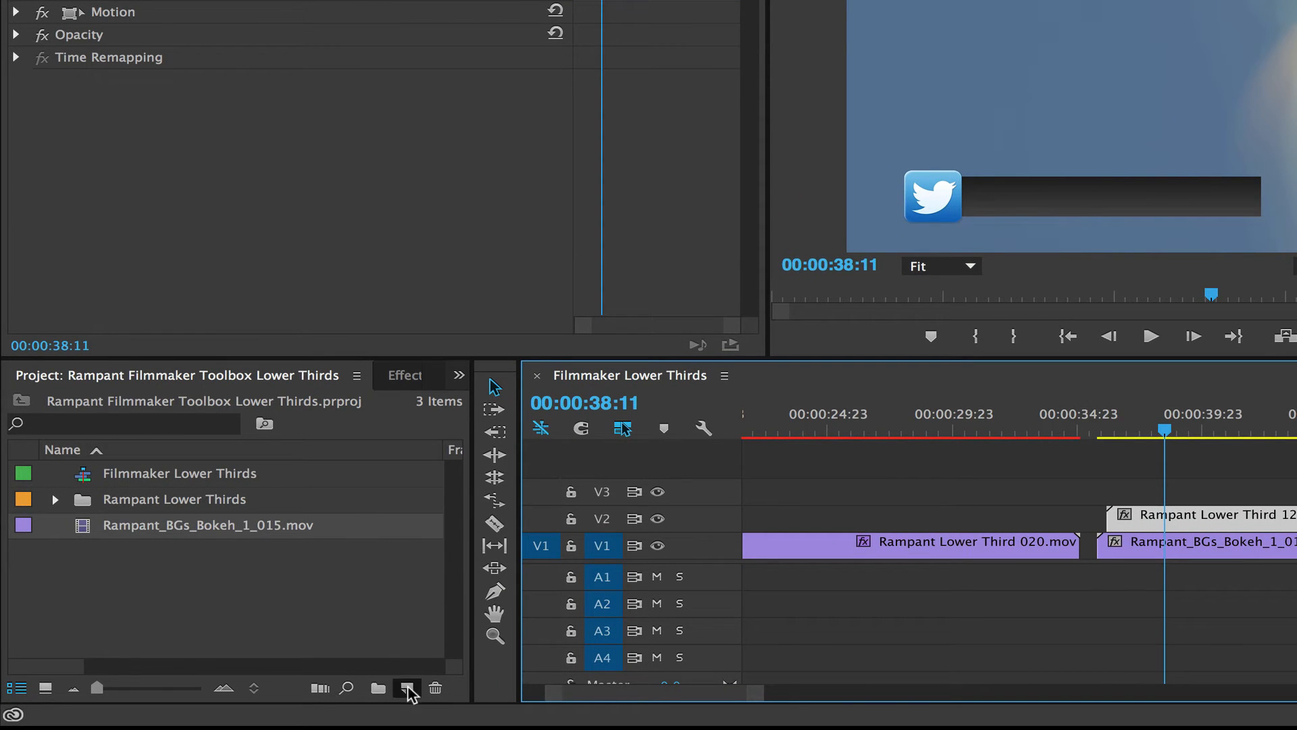
# - Add a new Title item named 'FinalCutStef' from the Project panel's New Item menu
pyautogui.click(406, 688)
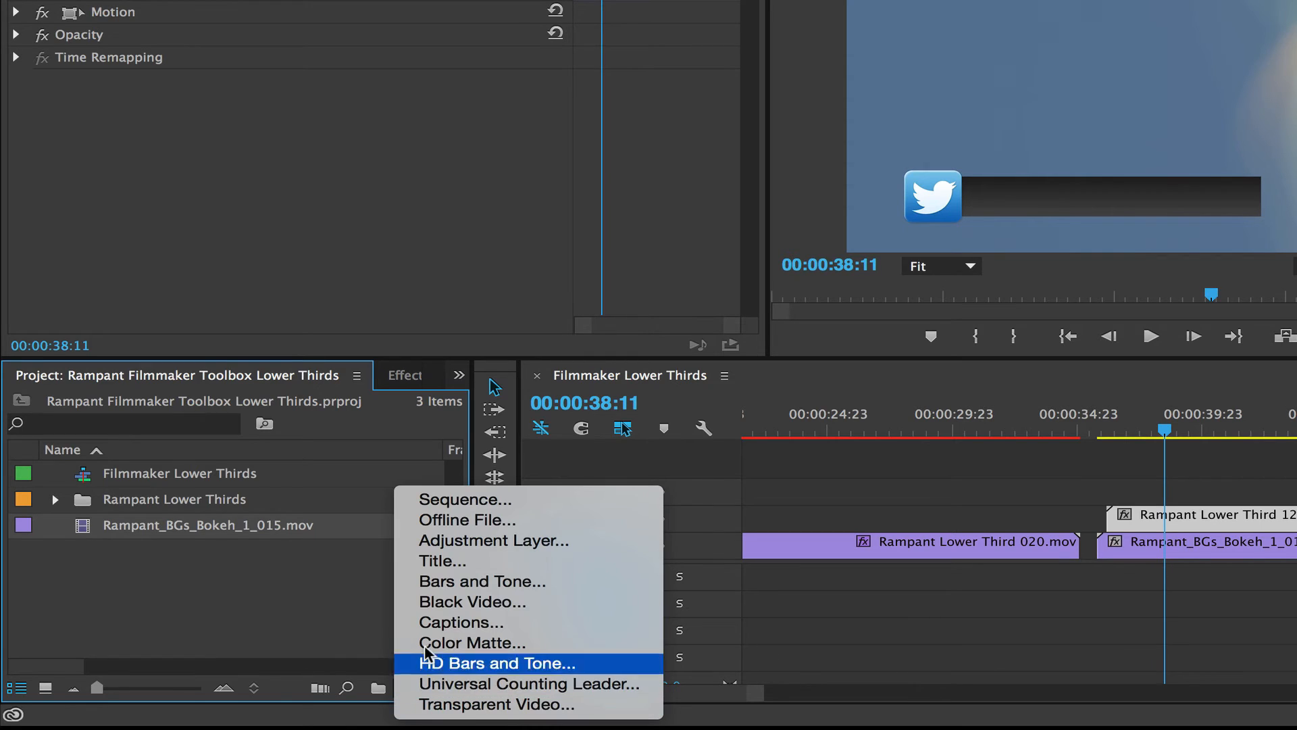
pyautogui.click(442, 561)
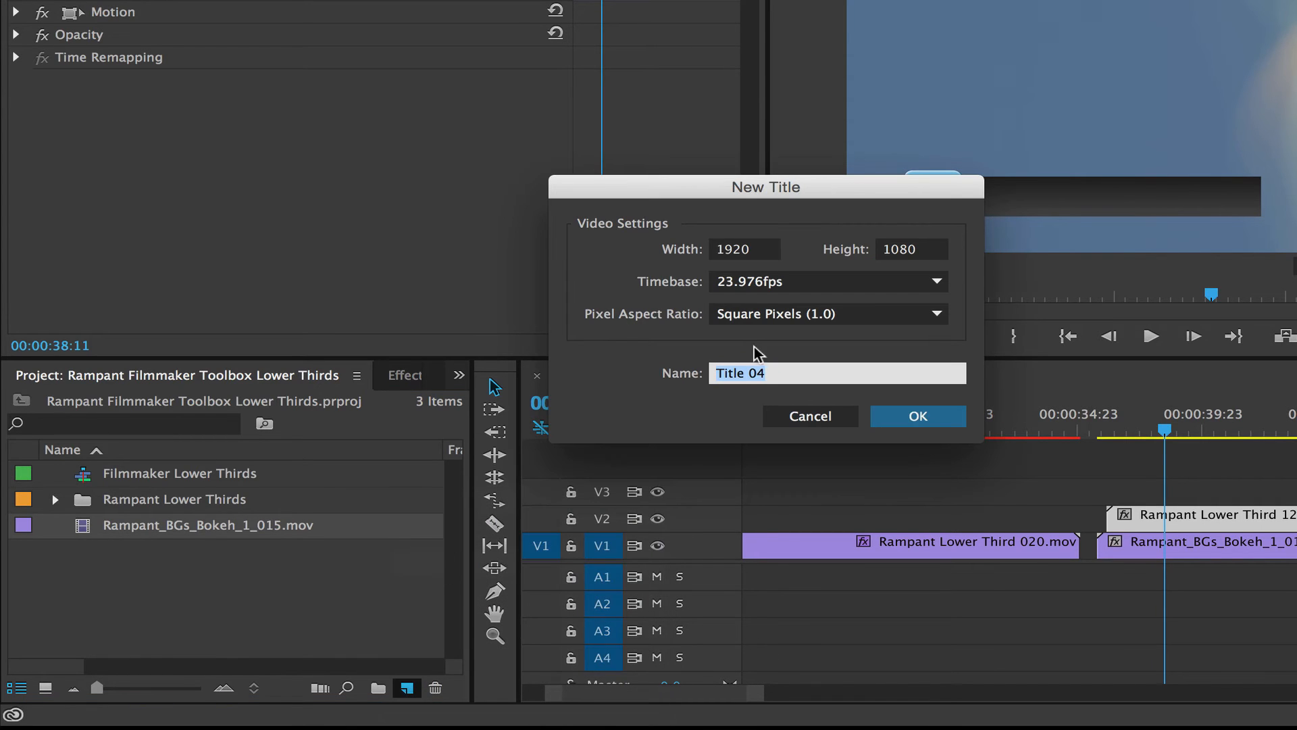
pyautogui.write('FinalC')
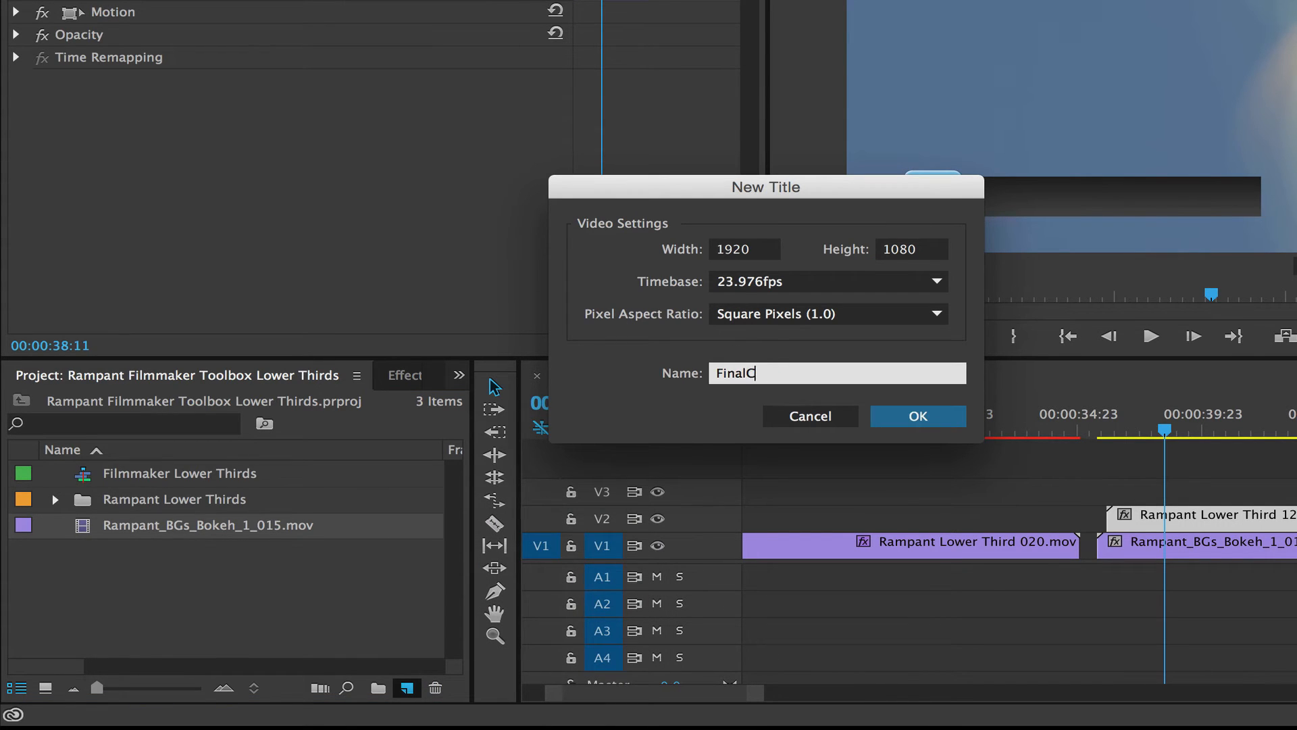
pyautogui.write('utStef')
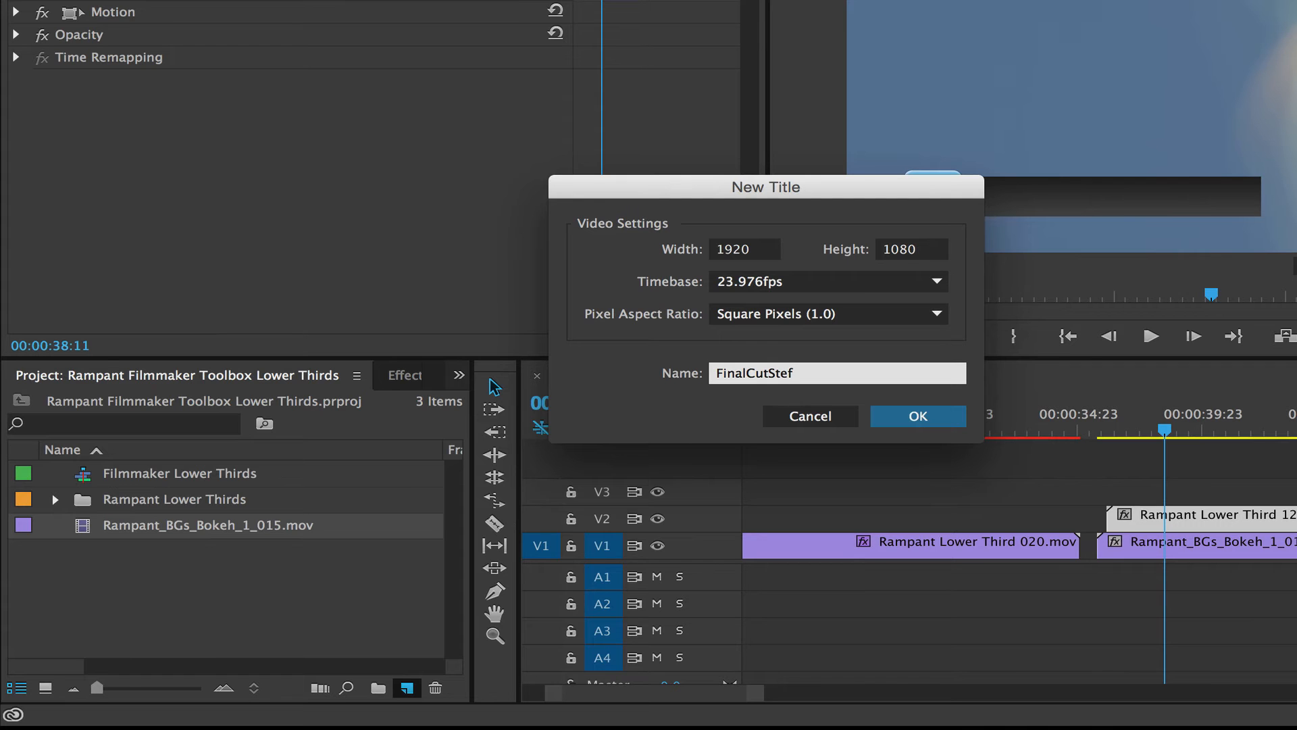
pyautogui.click(917, 415)
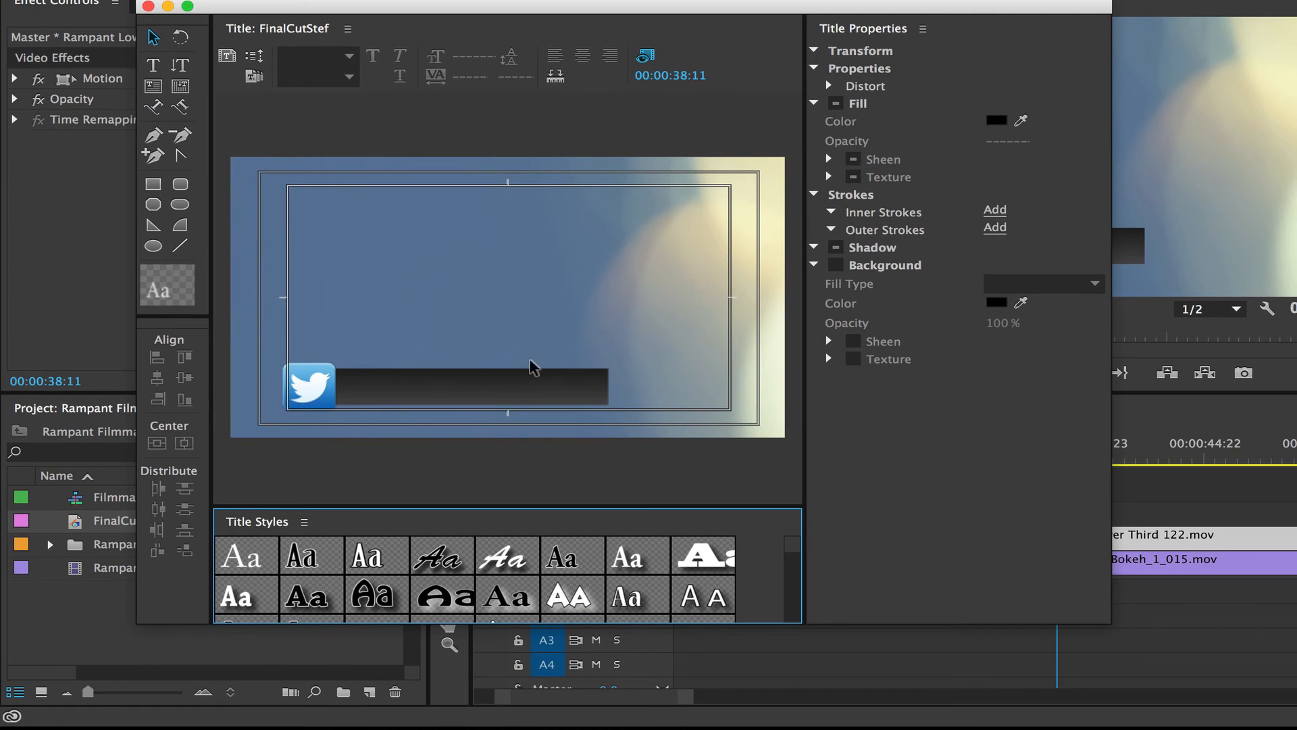
pyautogui.moveTo(447, 371)
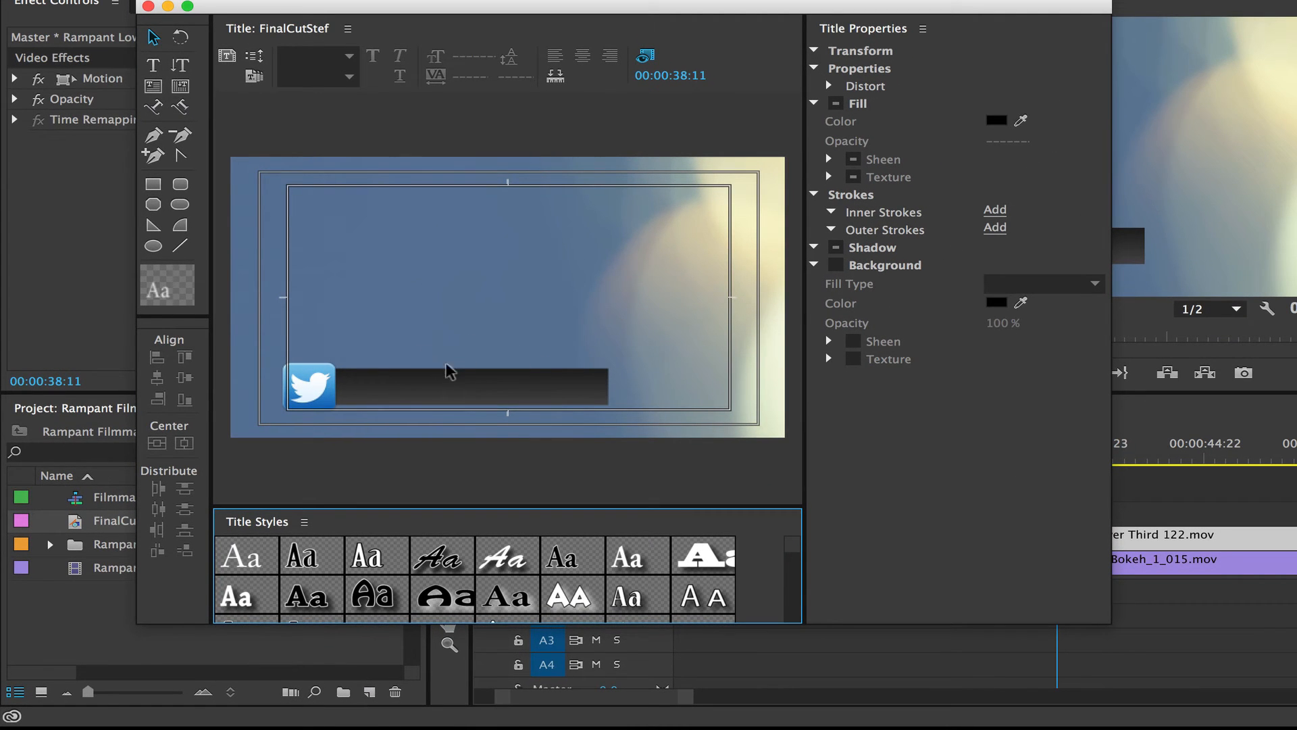
pyautogui.moveTo(505, 406)
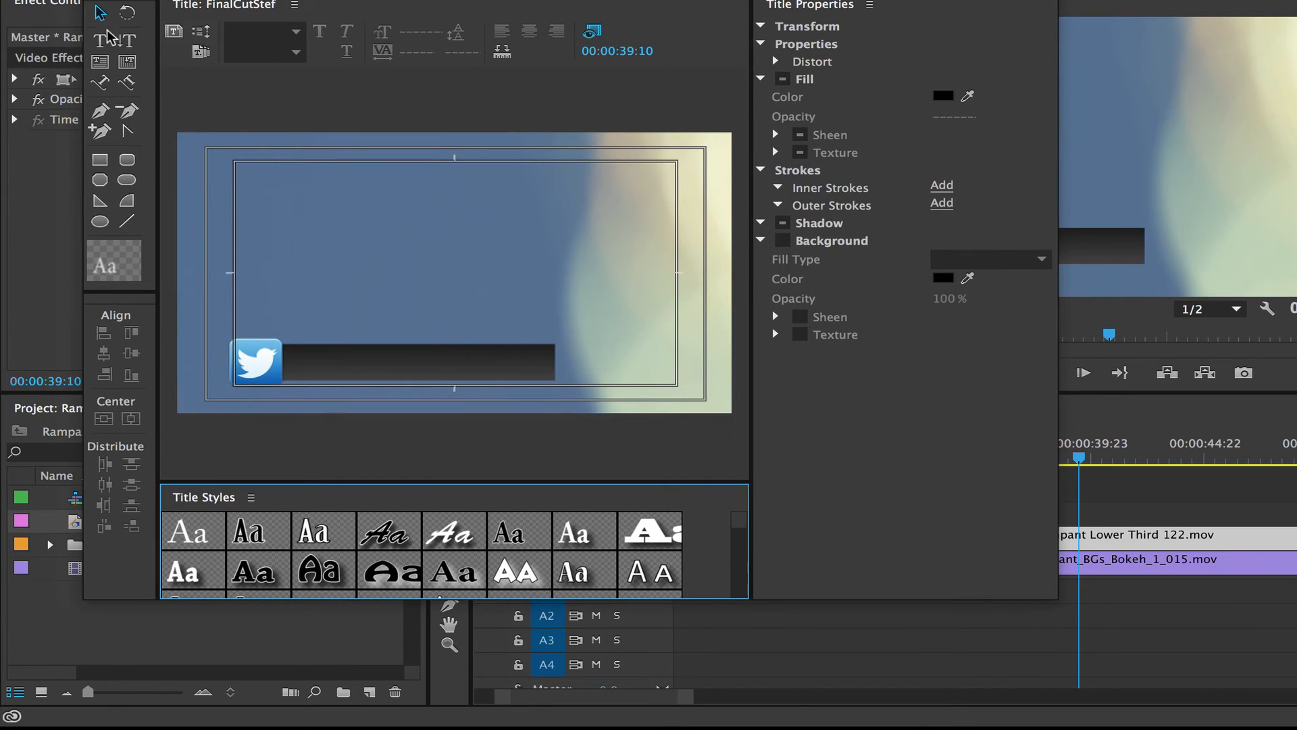
pyautogui.click(100, 41)
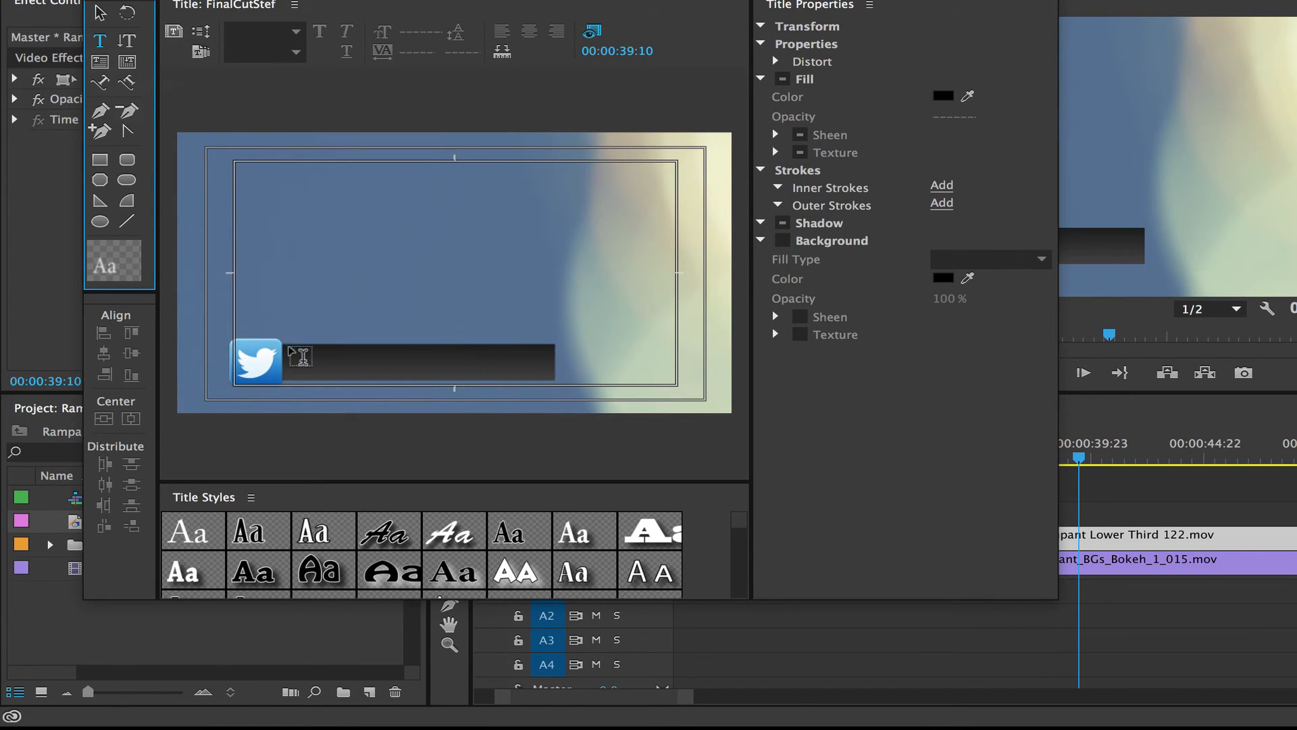
pyautogui.click(314, 363)
pyautogui.write('@FinalCutSt')
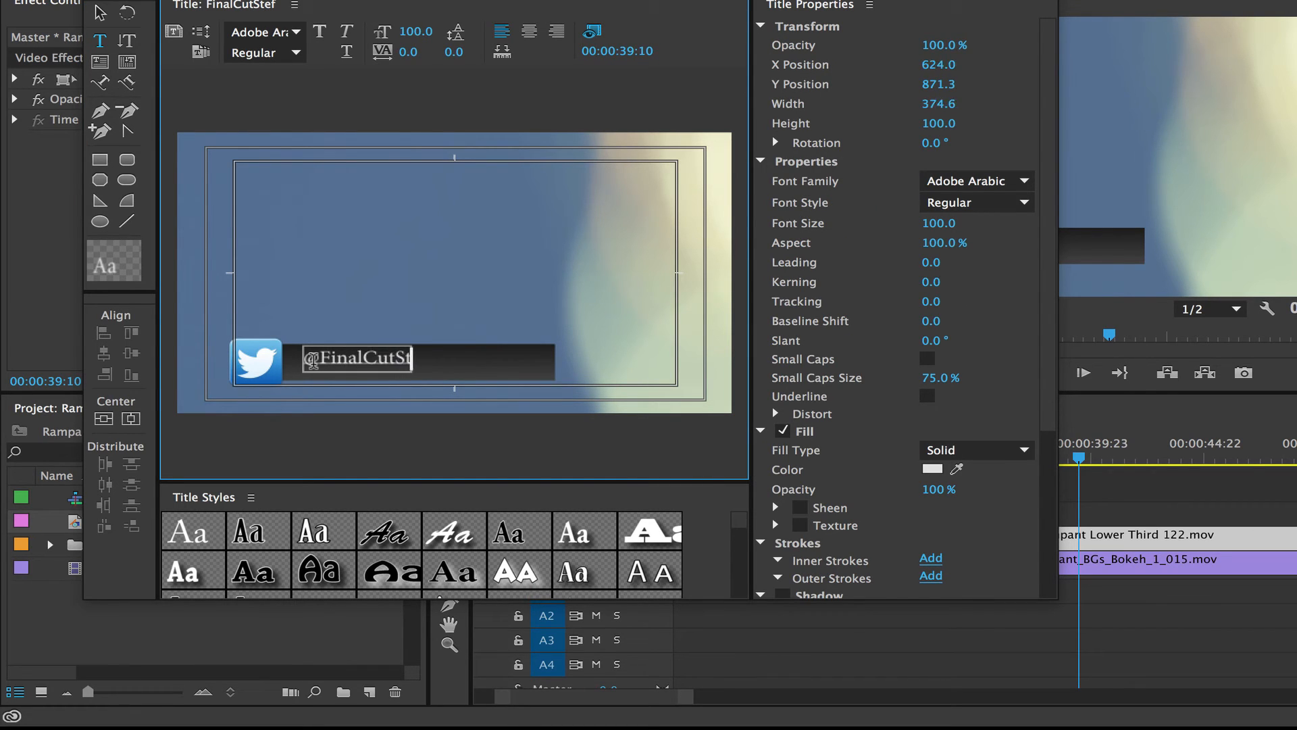
pyautogui.write('ef')
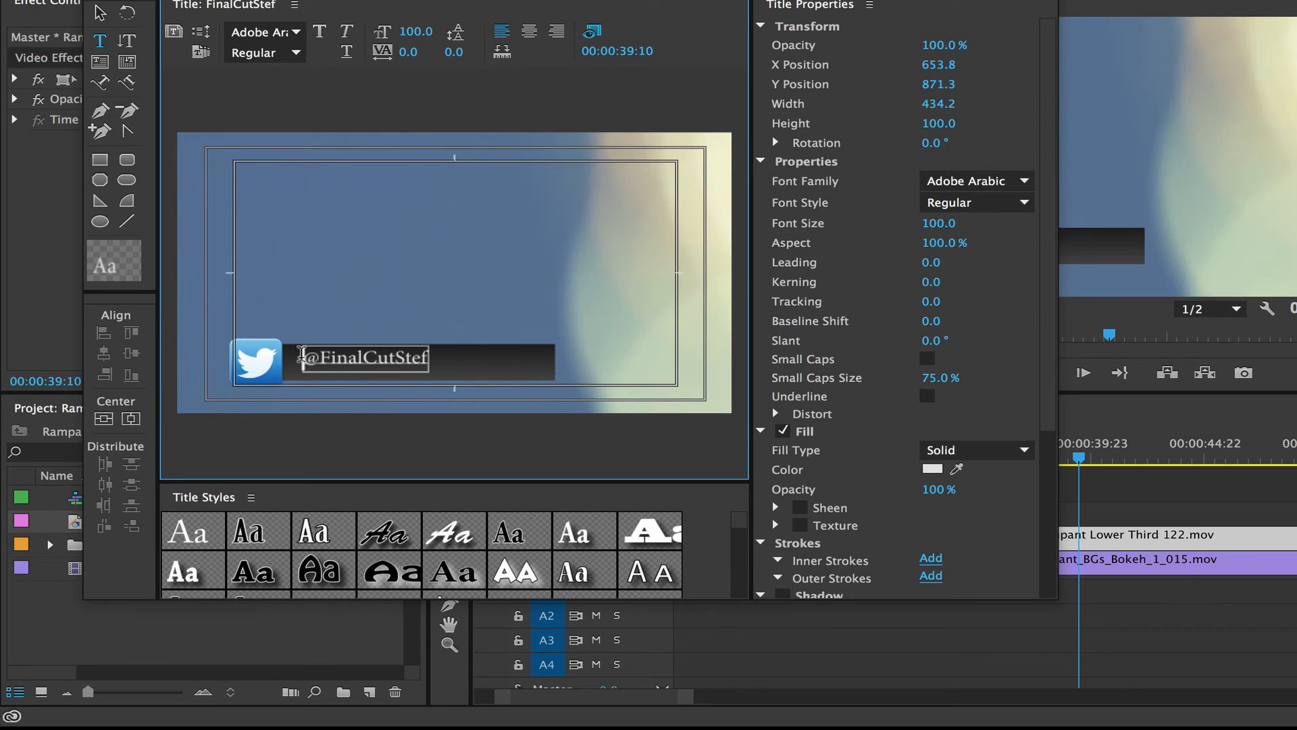
# - Set the title text's font family to Noteworthy Light
pyautogui.click(262, 32)
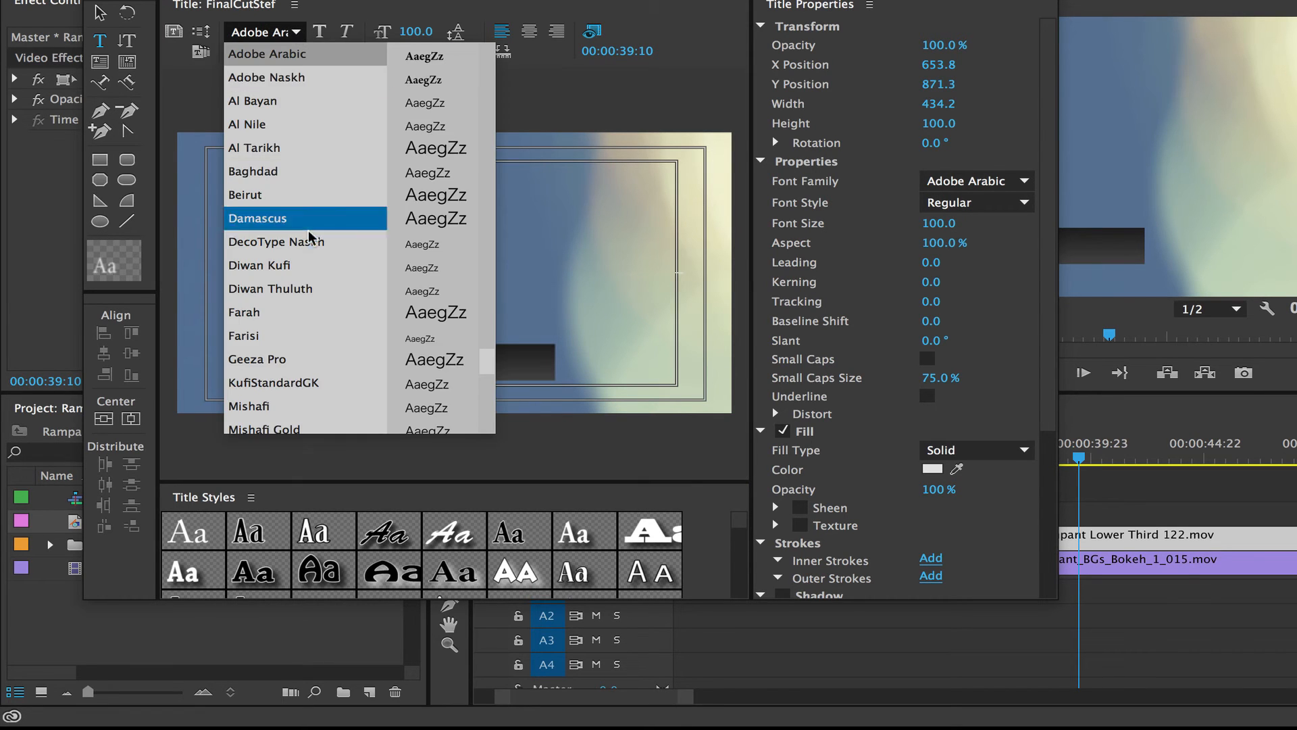
pyautogui.scroll(-3)
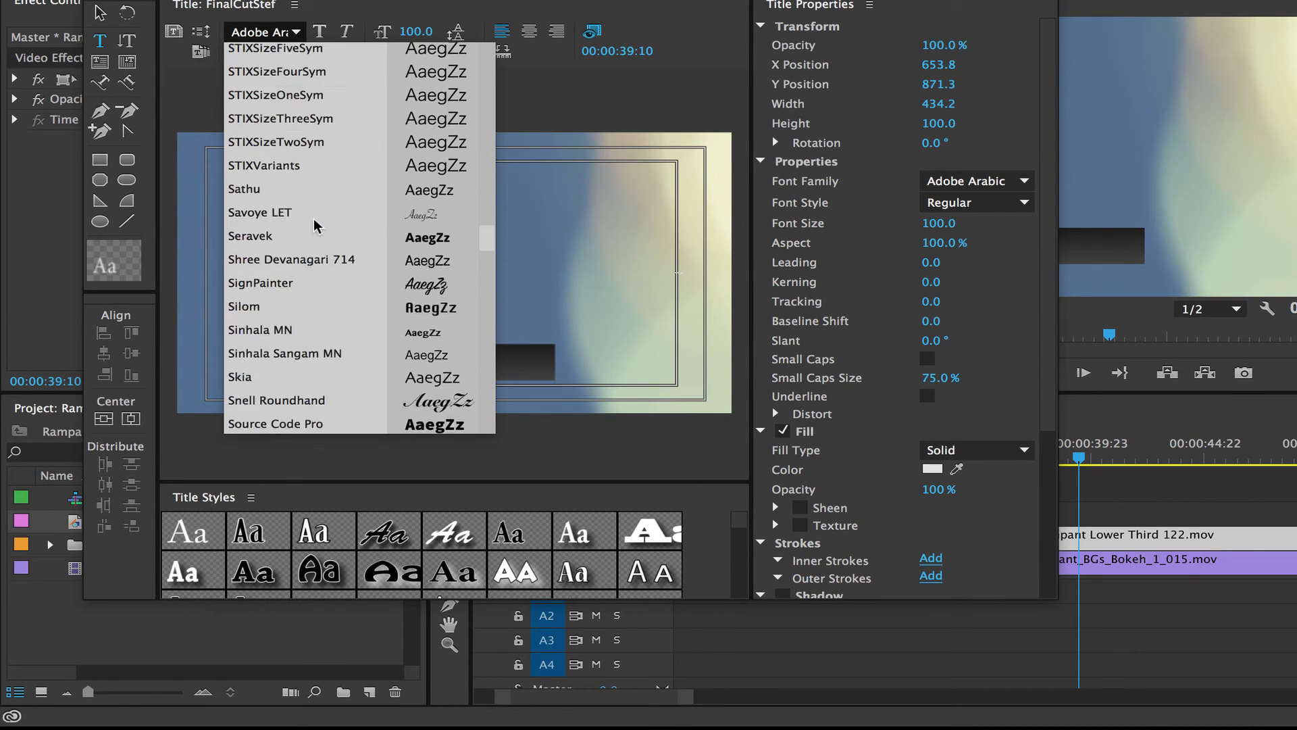
pyautogui.scroll(3)
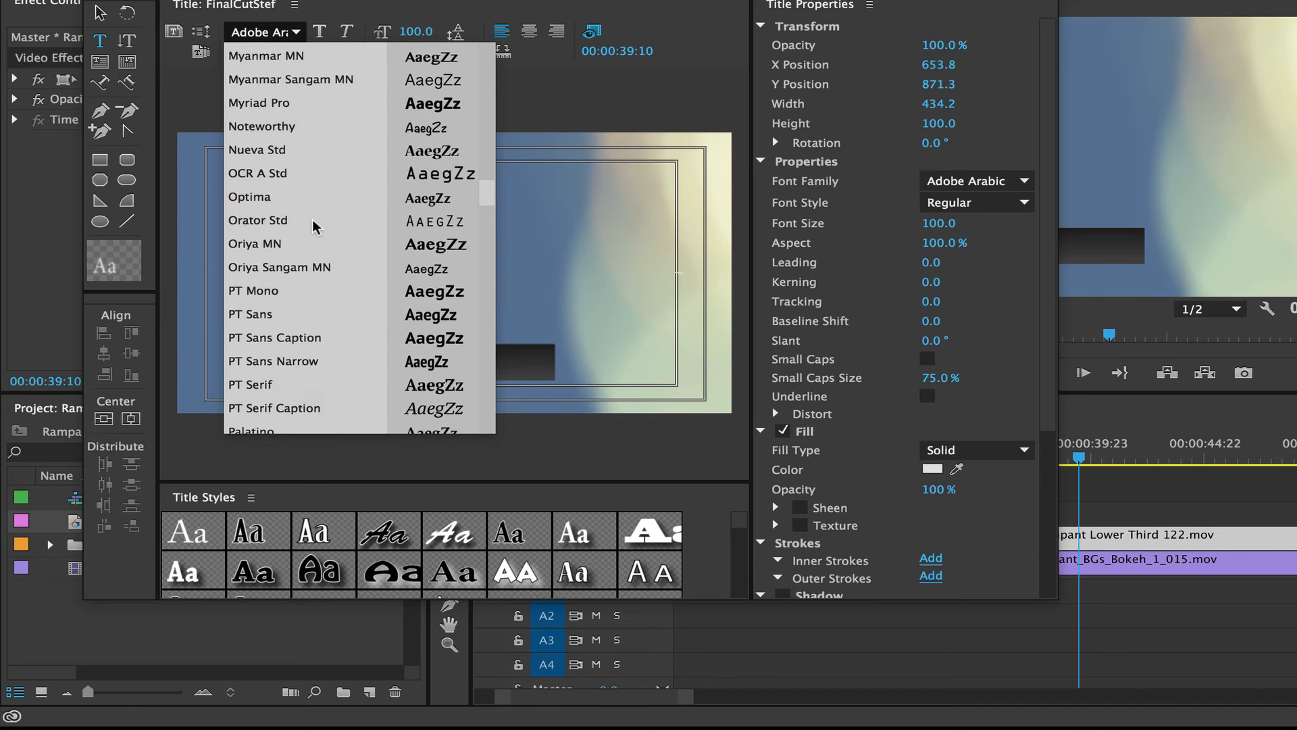
pyautogui.click(261, 125)
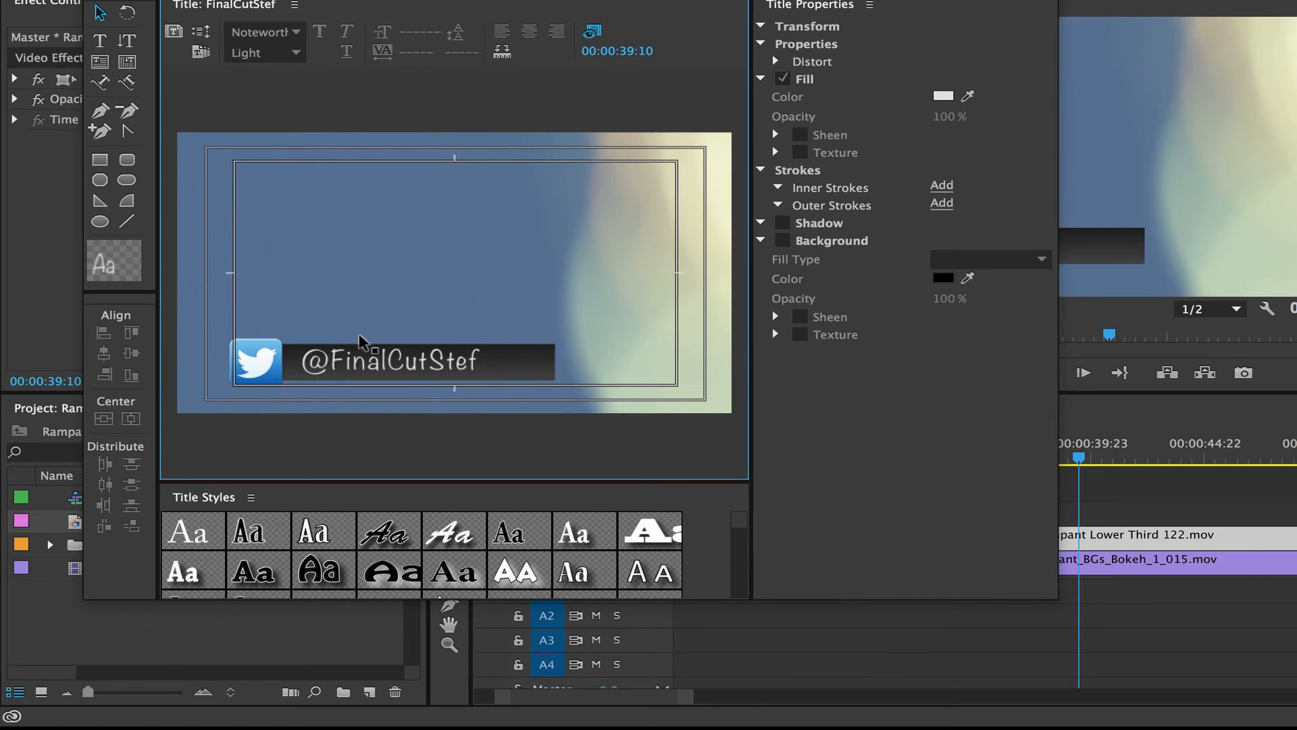
pyautogui.click(389, 362)
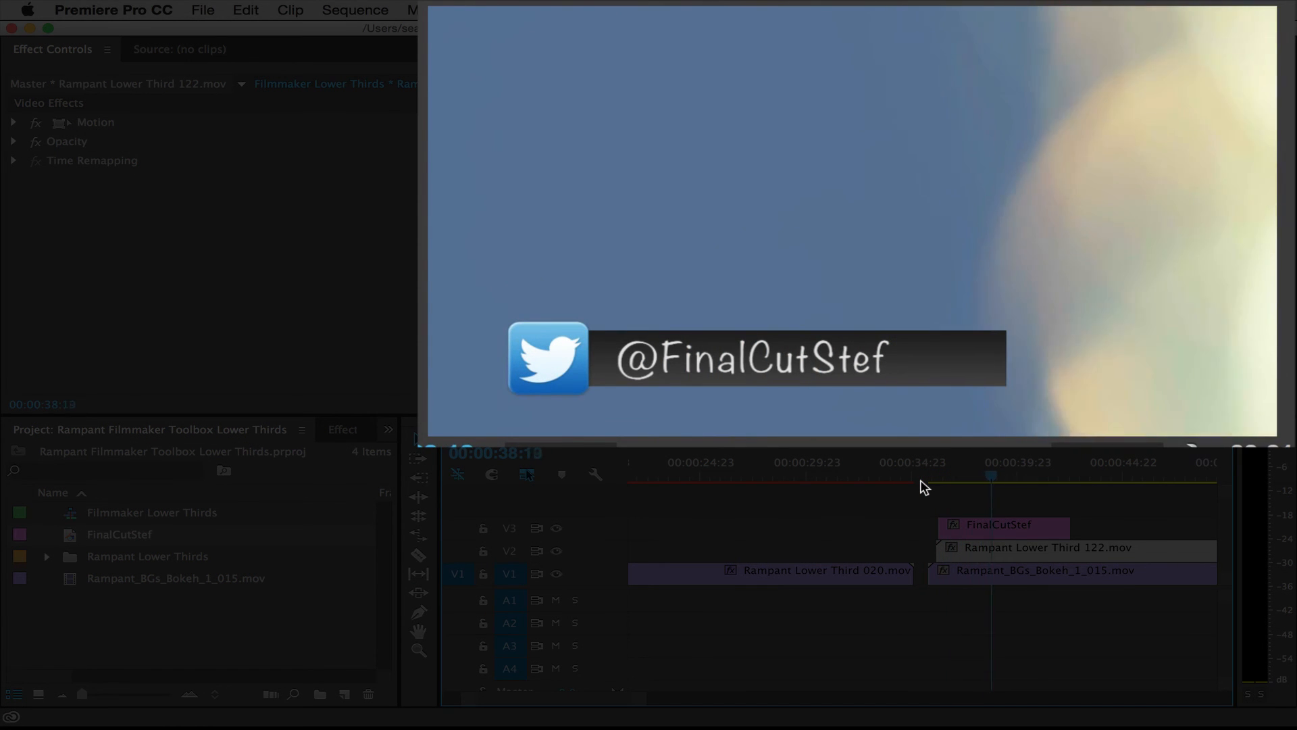
# - Place the FinalCutStef title on track V3 above the lower third and select it
pyautogui.click(1005, 478)
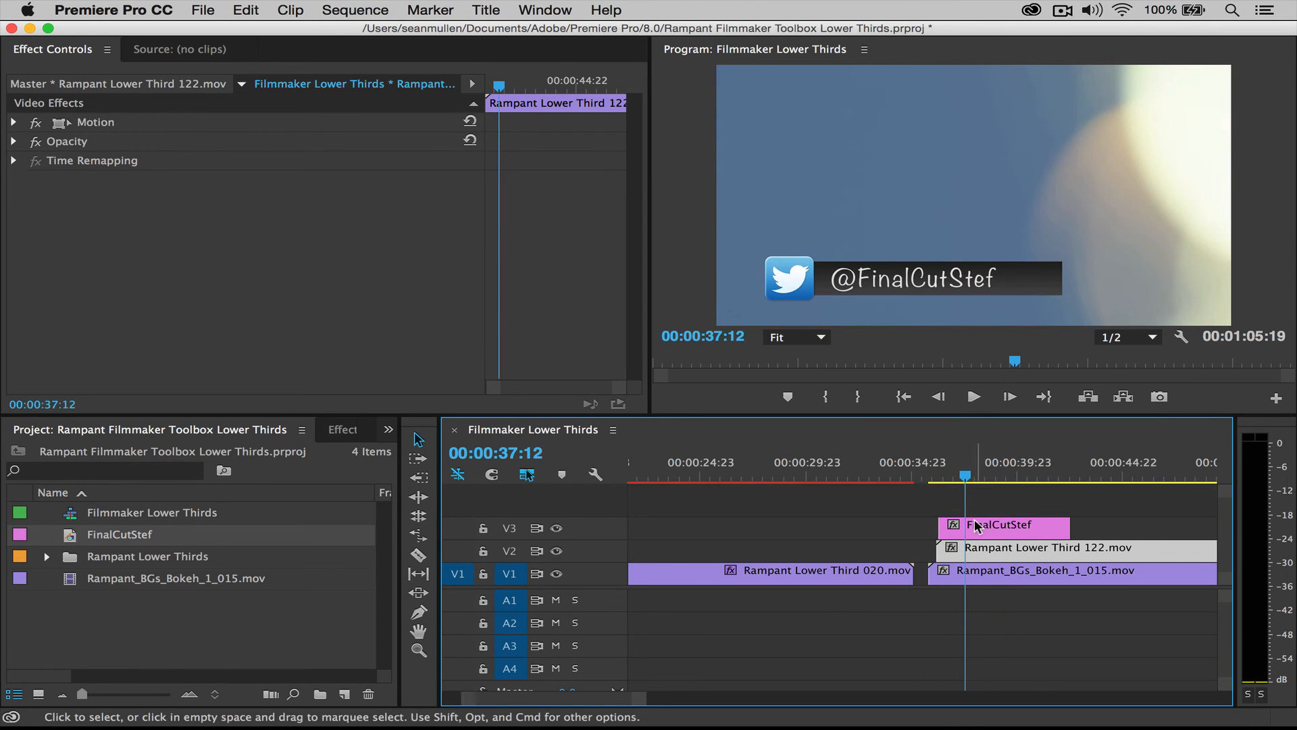
pyautogui.click(343, 430)
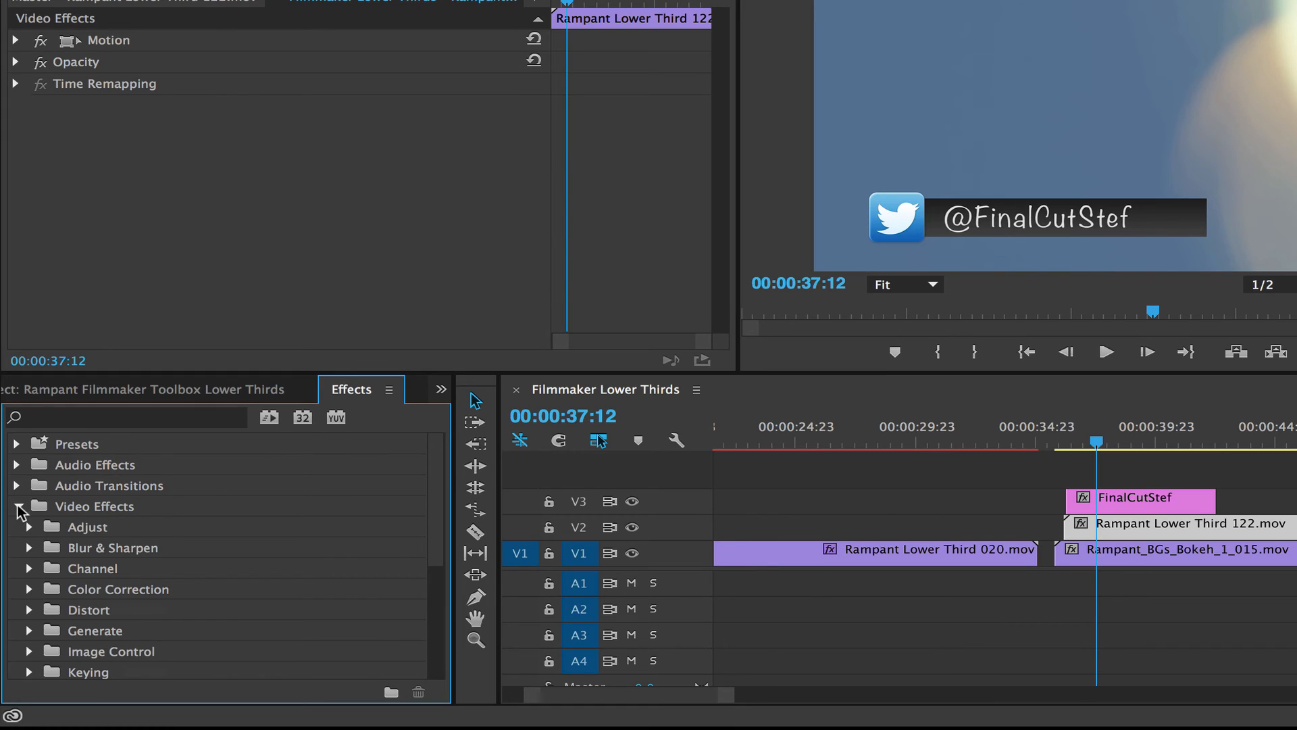
# - Apply the Wipe transition from Video Transitions to the FinalCutStef head and replay the wipe
pyautogui.click(16, 506)
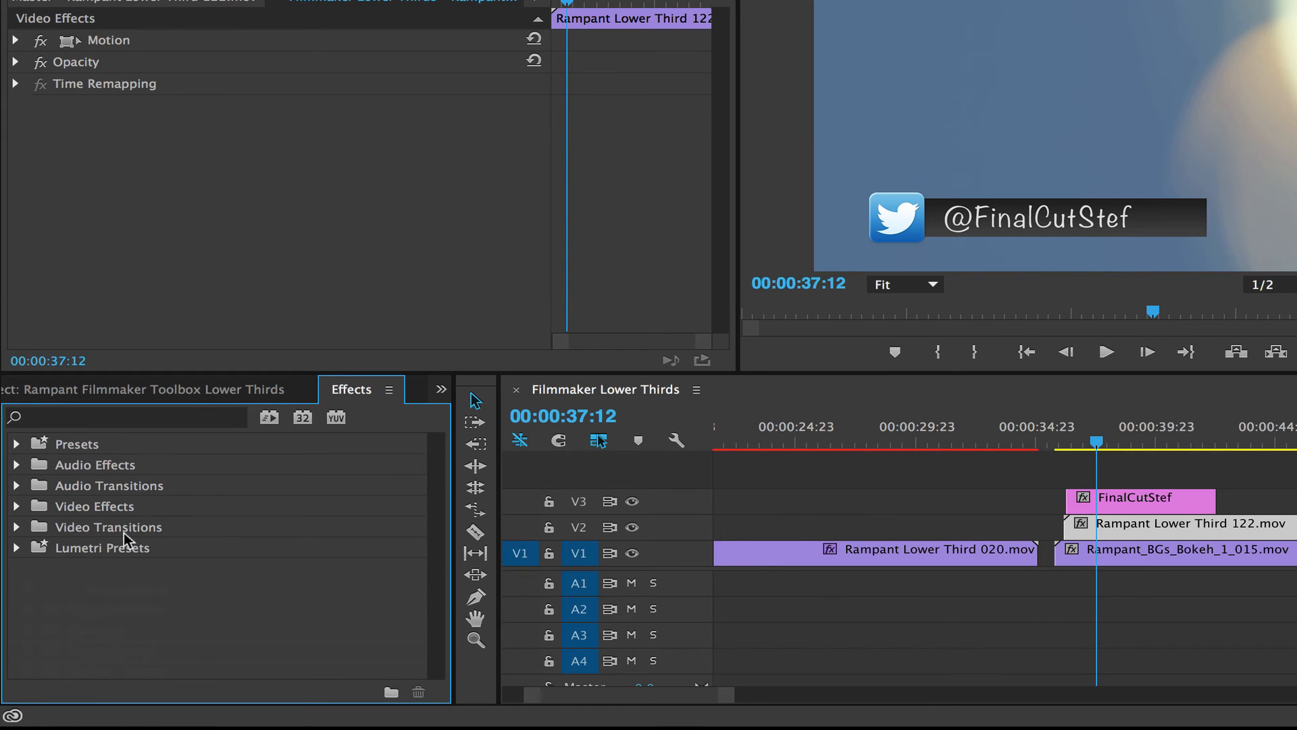
pyautogui.click(16, 527)
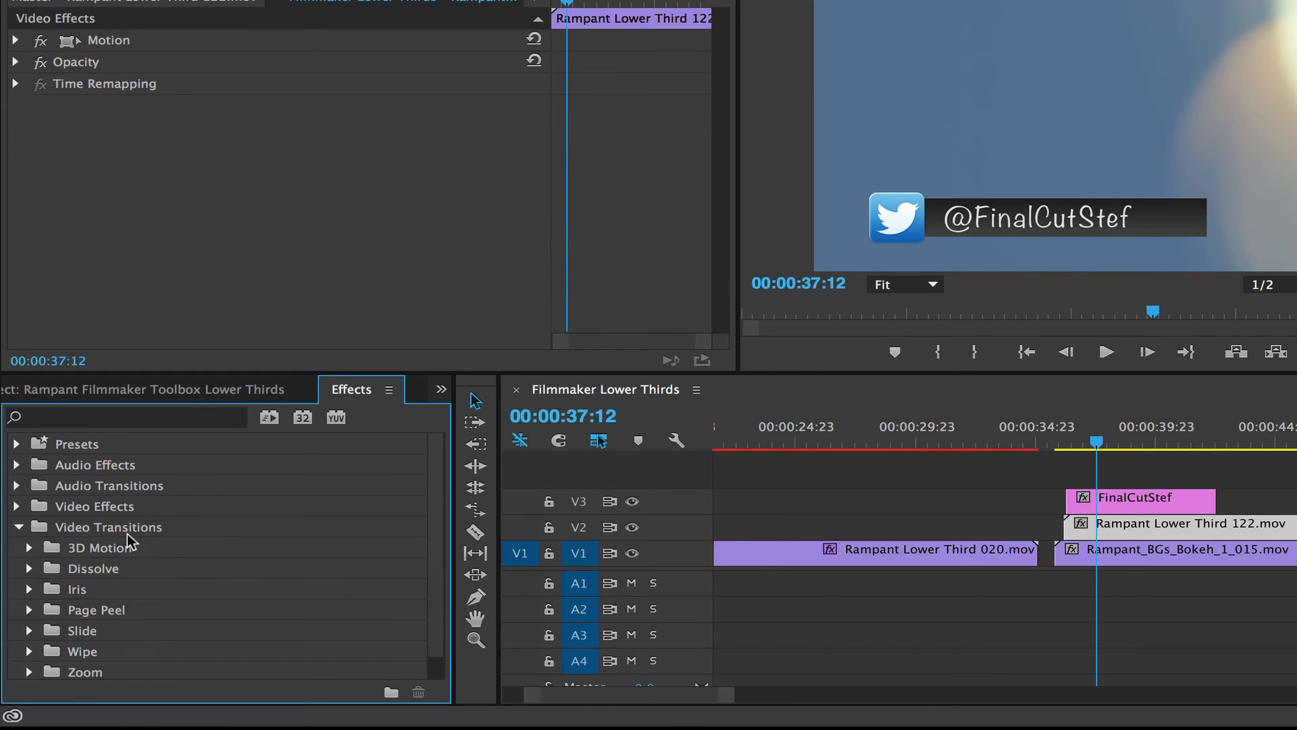
pyautogui.scroll(-3)
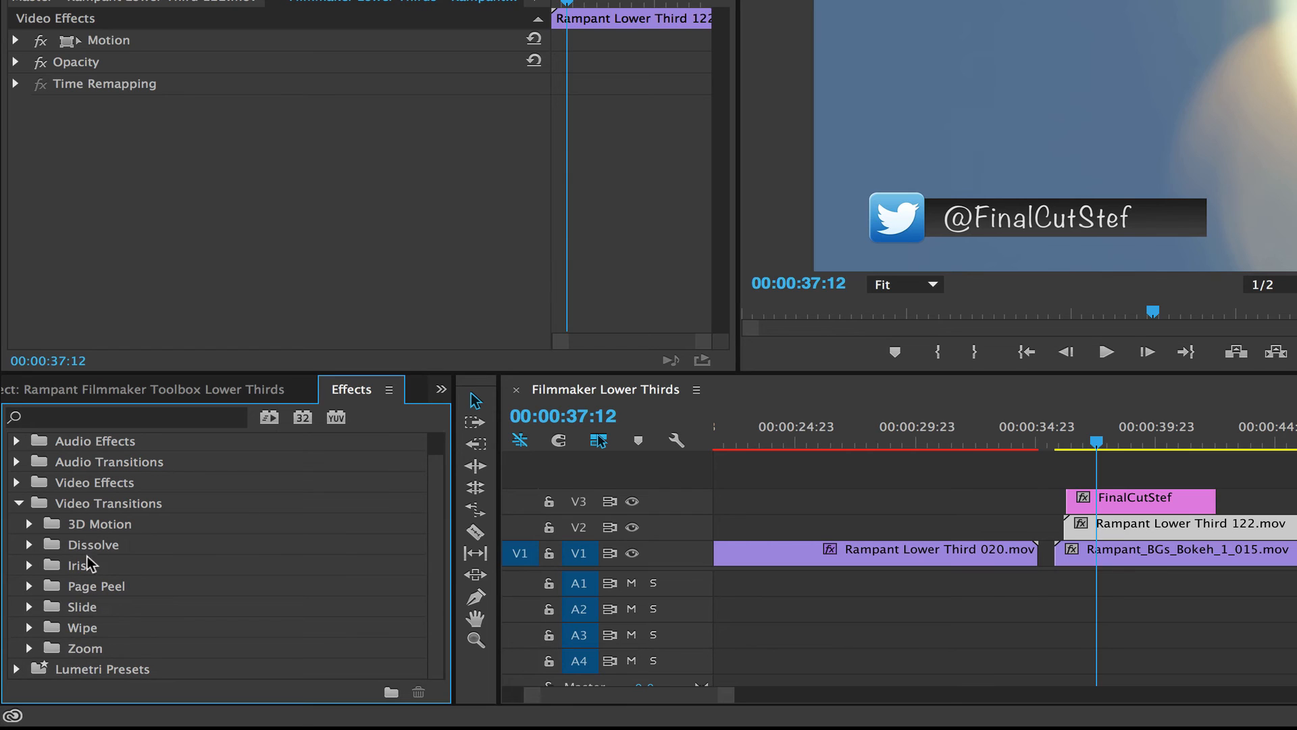
pyautogui.moveTo(89, 556)
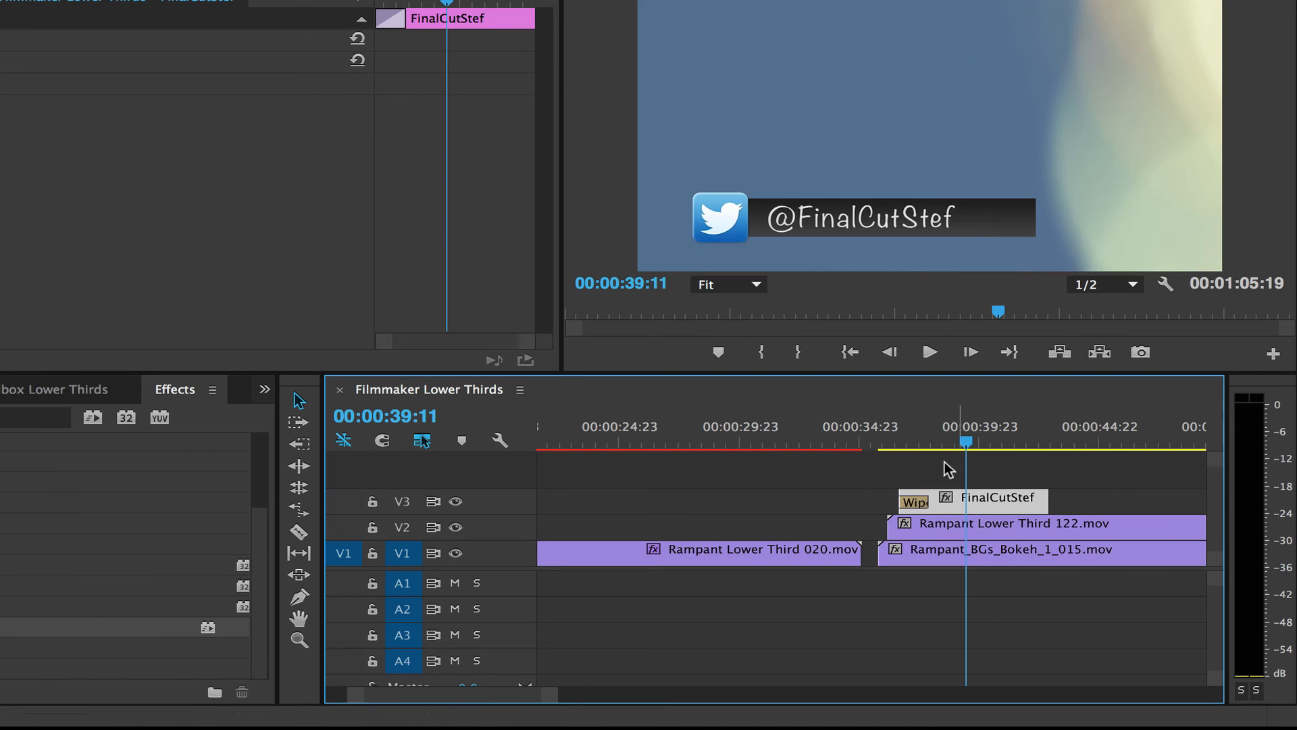
pyautogui.click(905, 446)
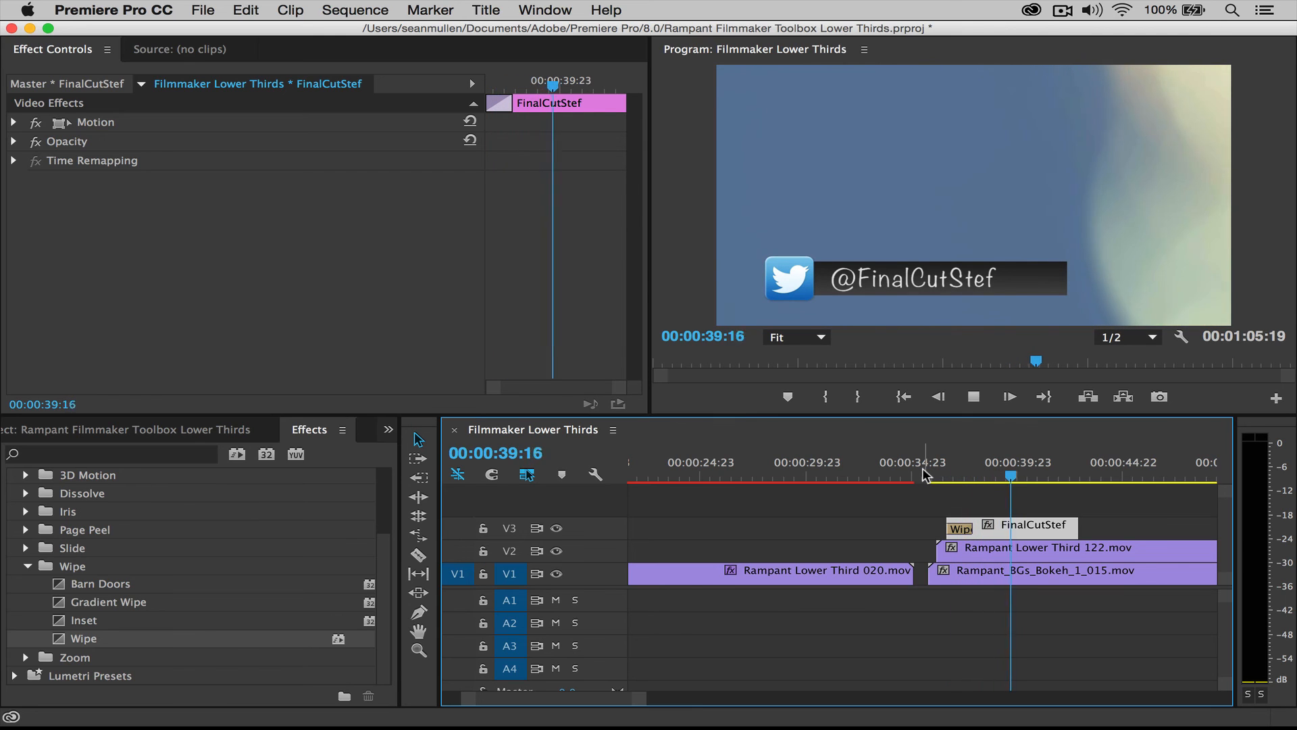
pyautogui.click(1026, 474)
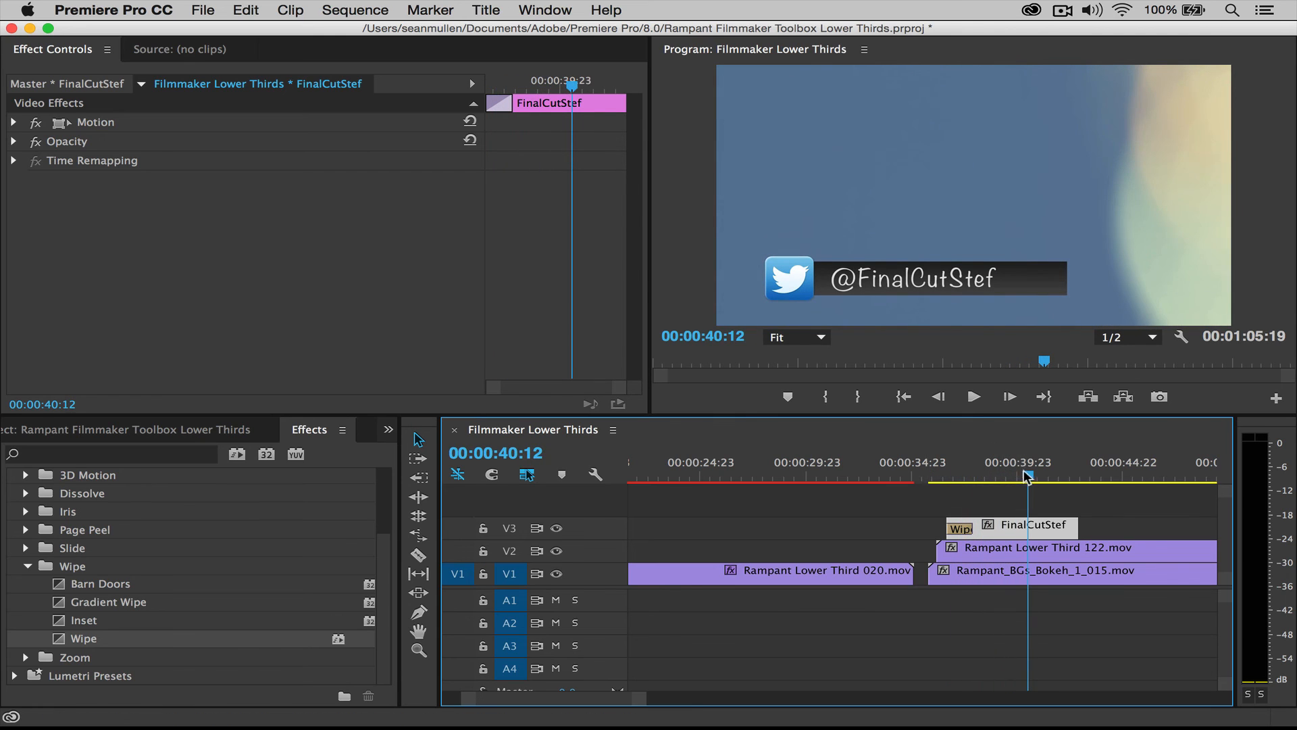